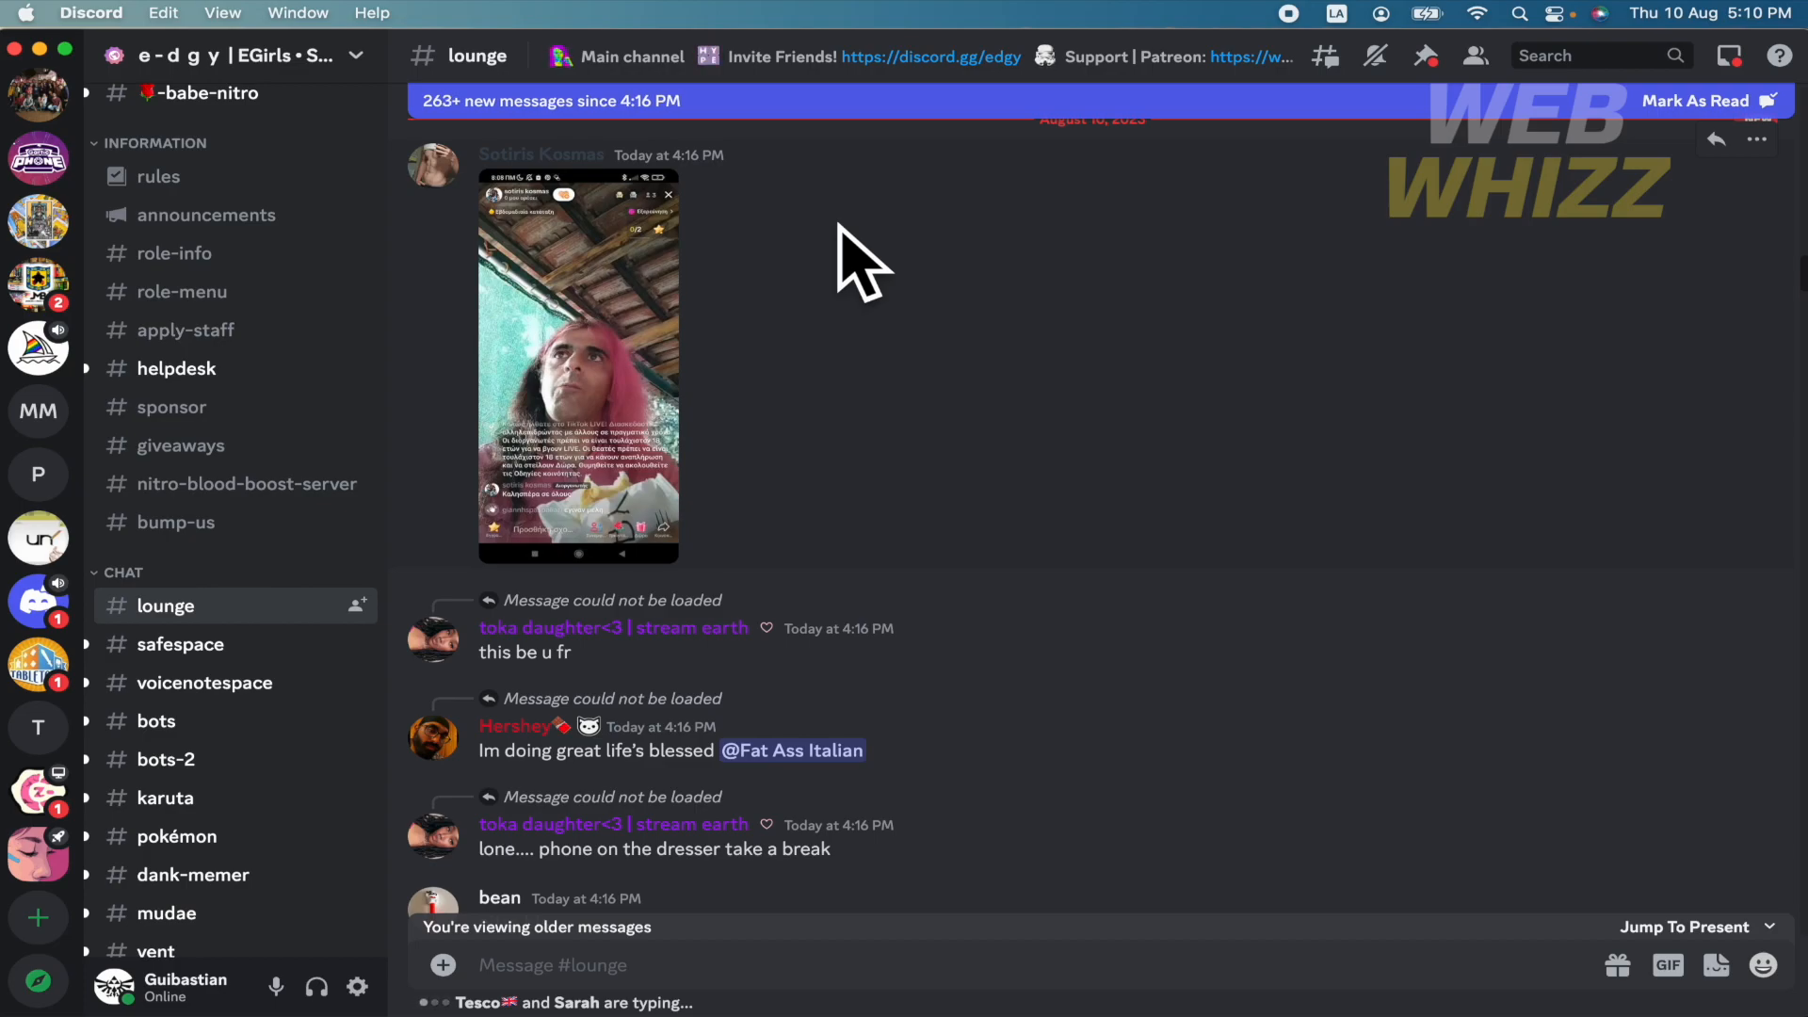
mouse_move(825, 467)
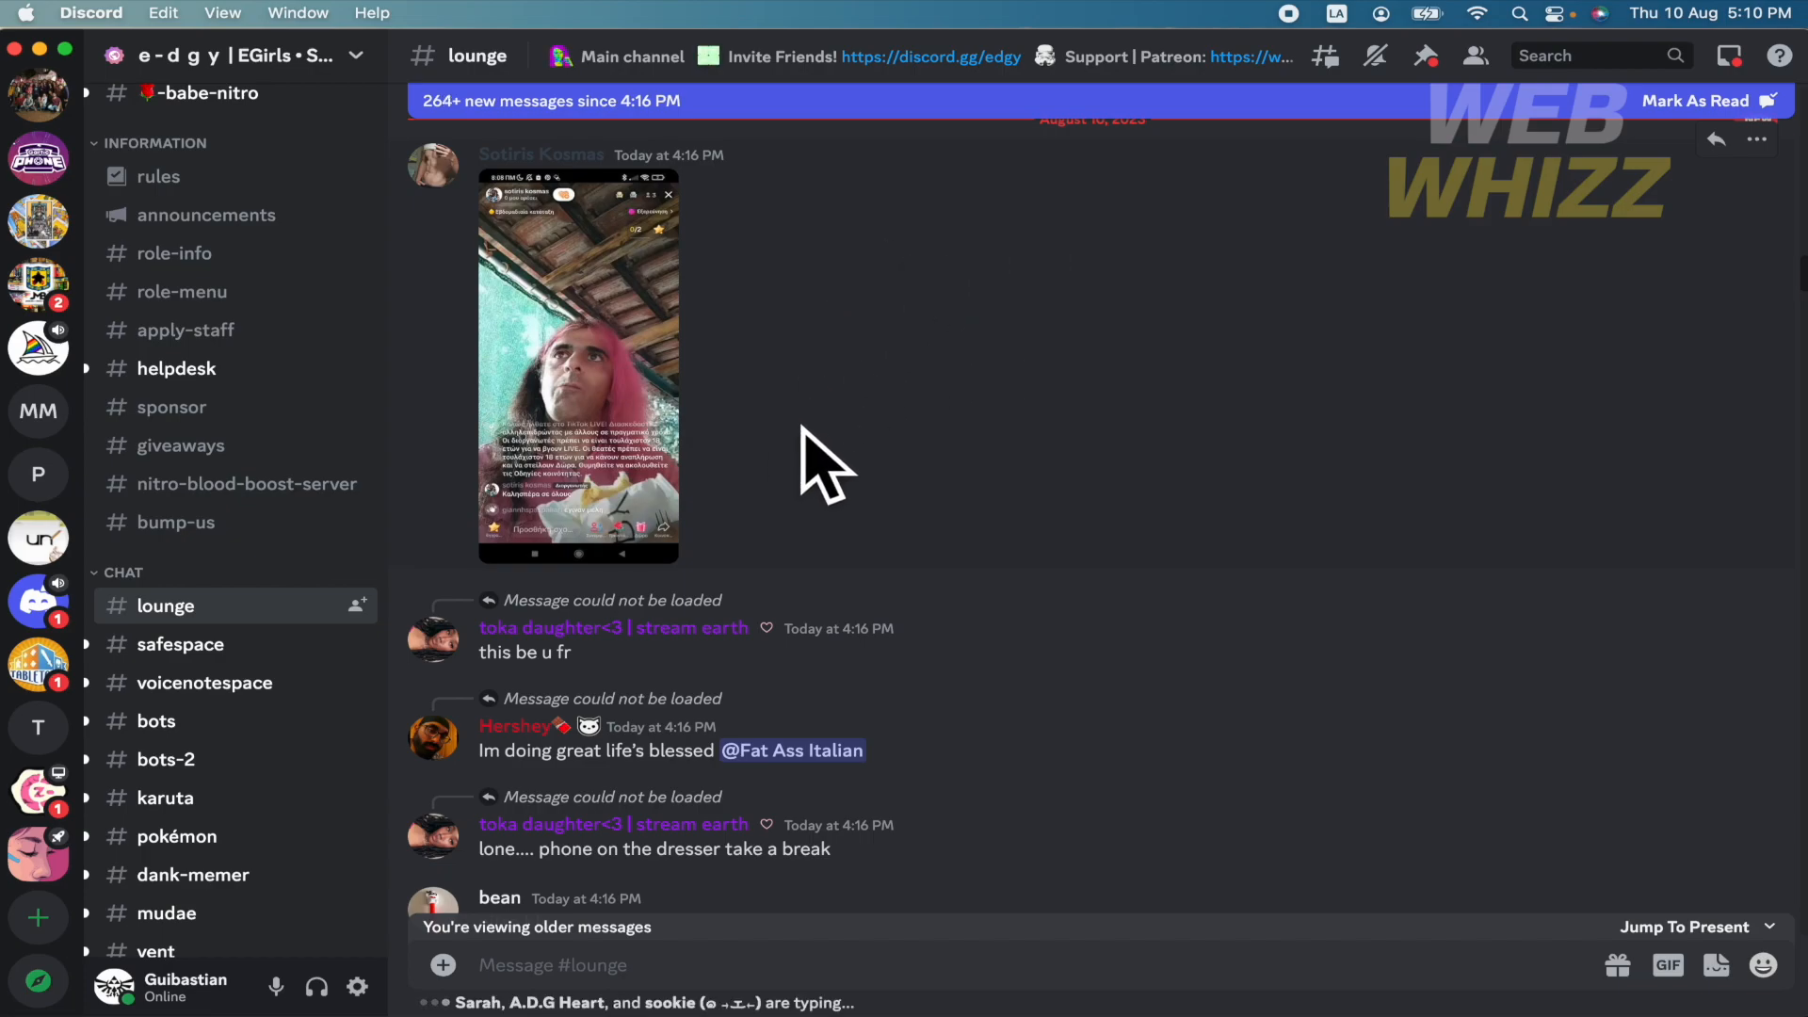
mouse_move(813, 729)
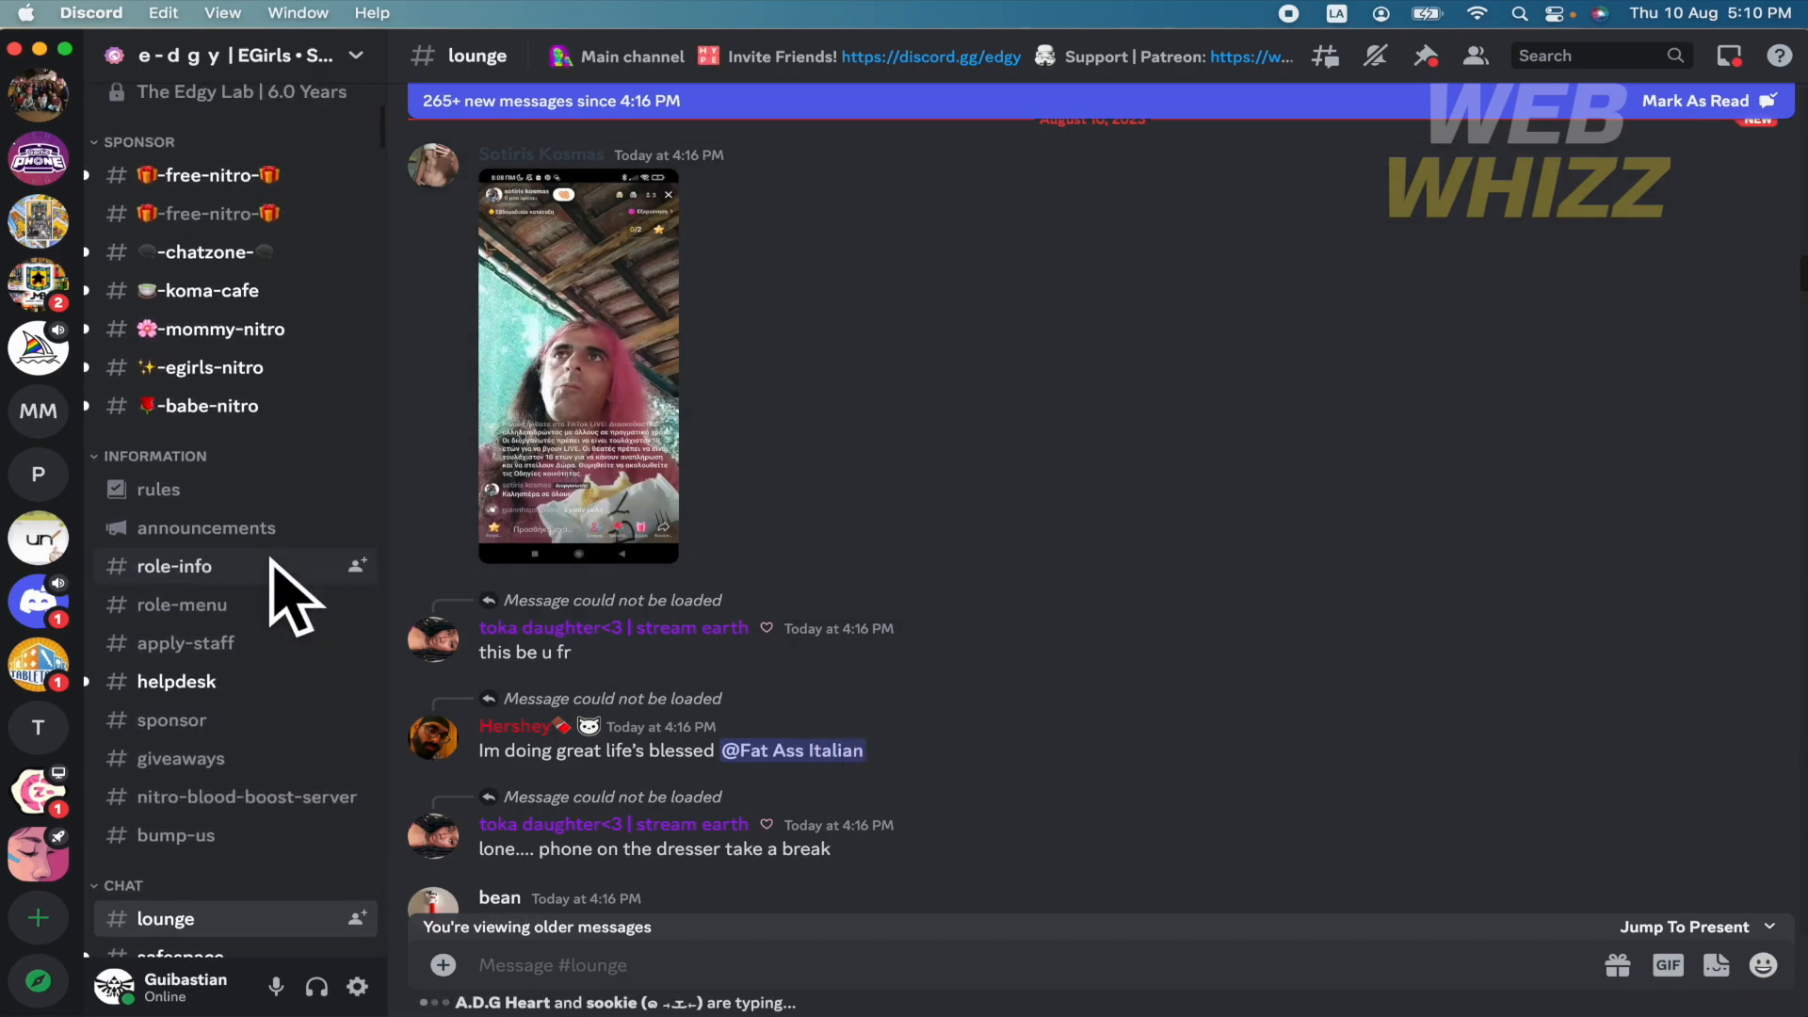
Step: Browse the member list, peek at the streaming member's profile card, then dismiss it
scroll(down, 3)
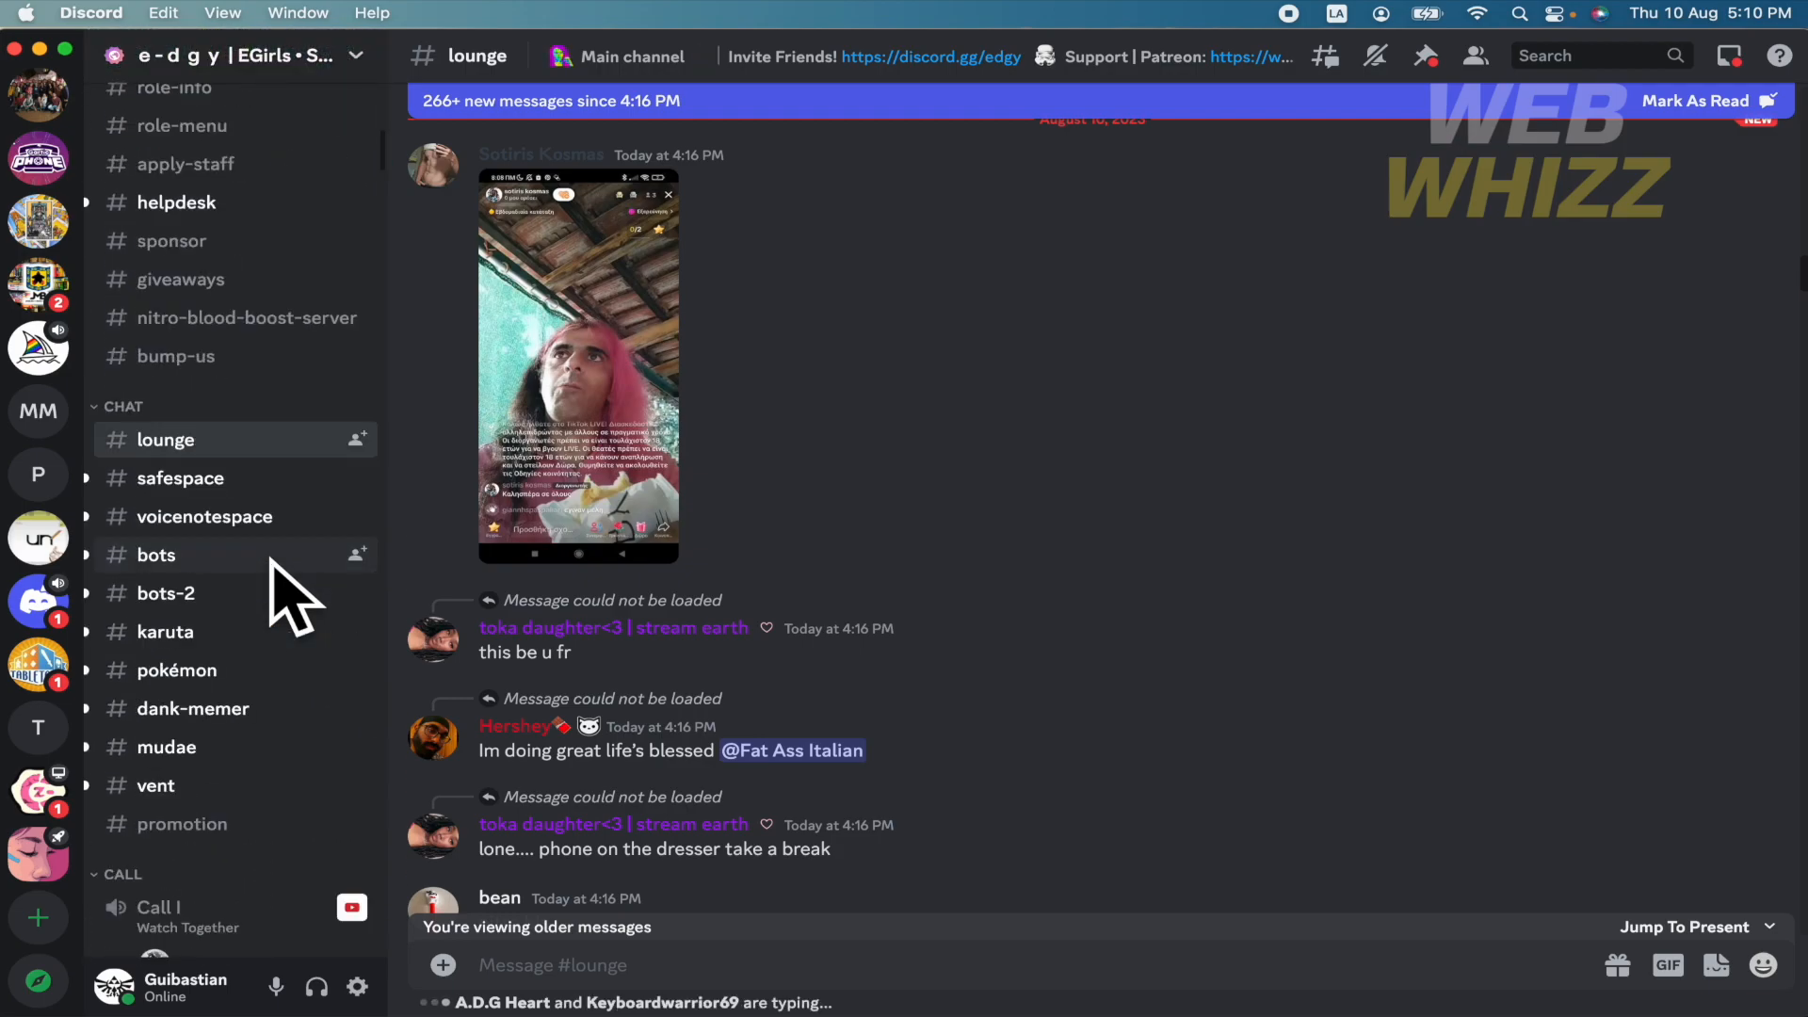
scroll(down, 3)
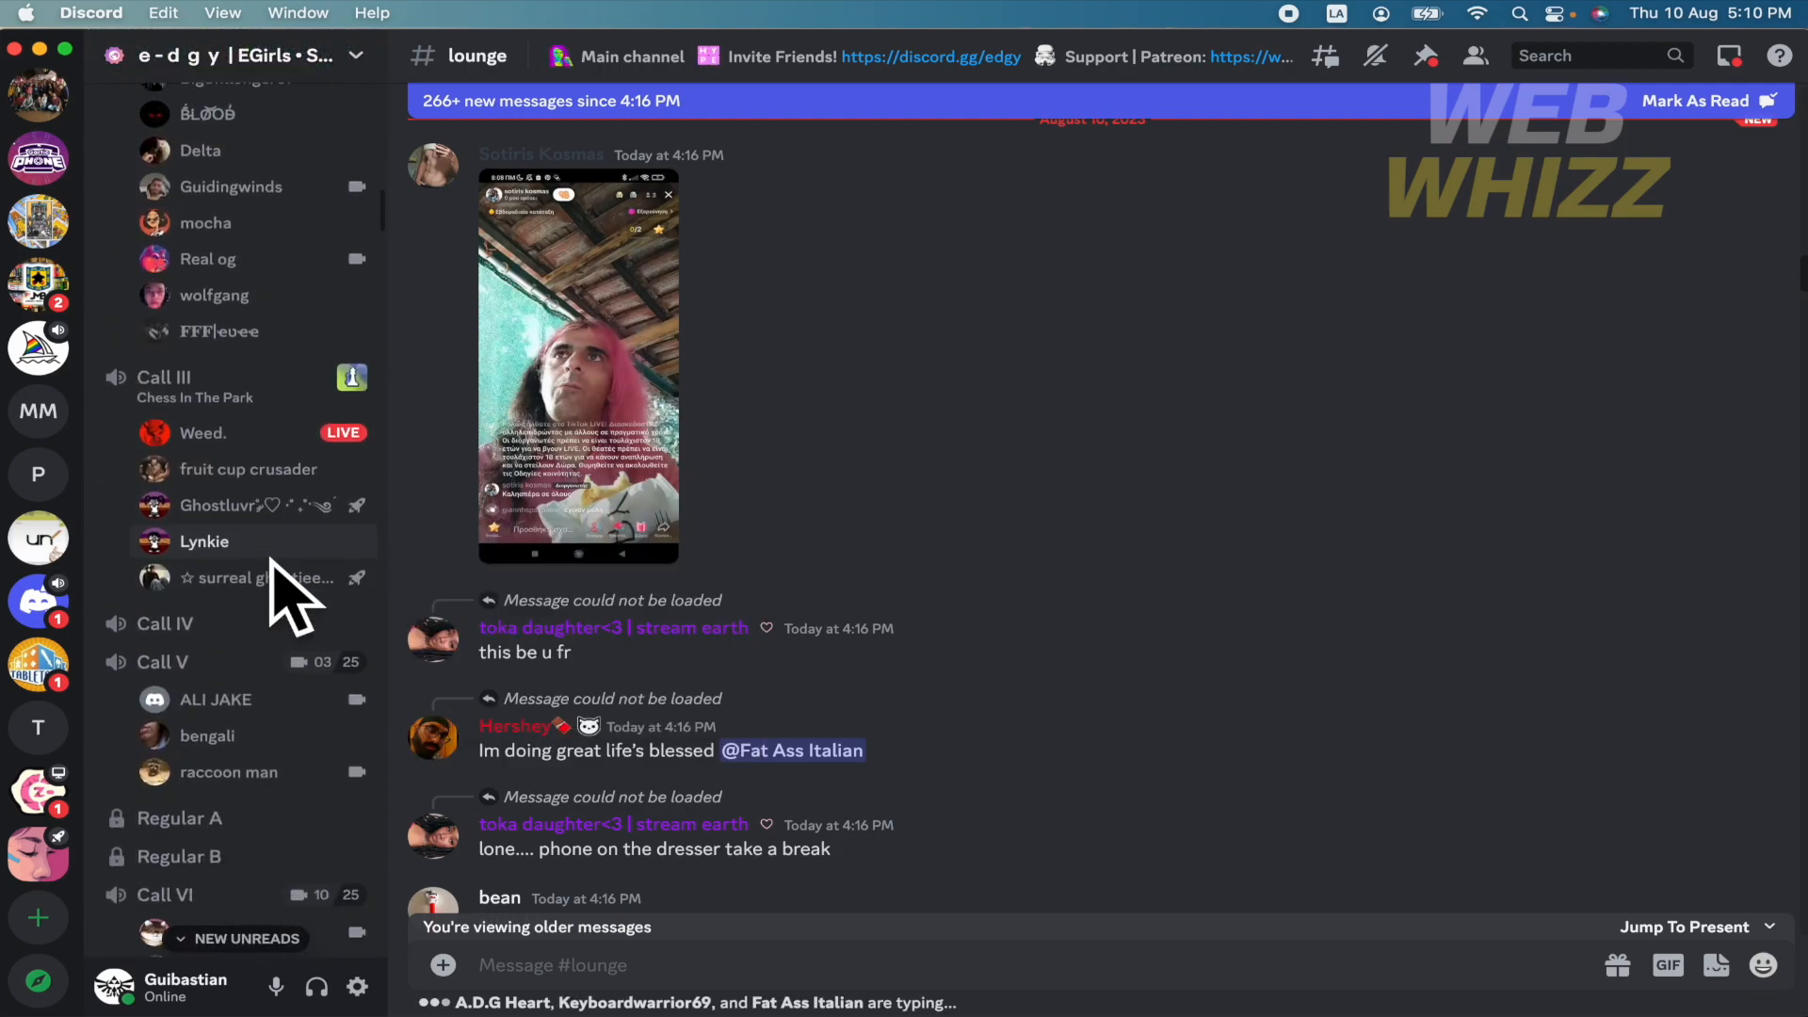
click(203, 434)
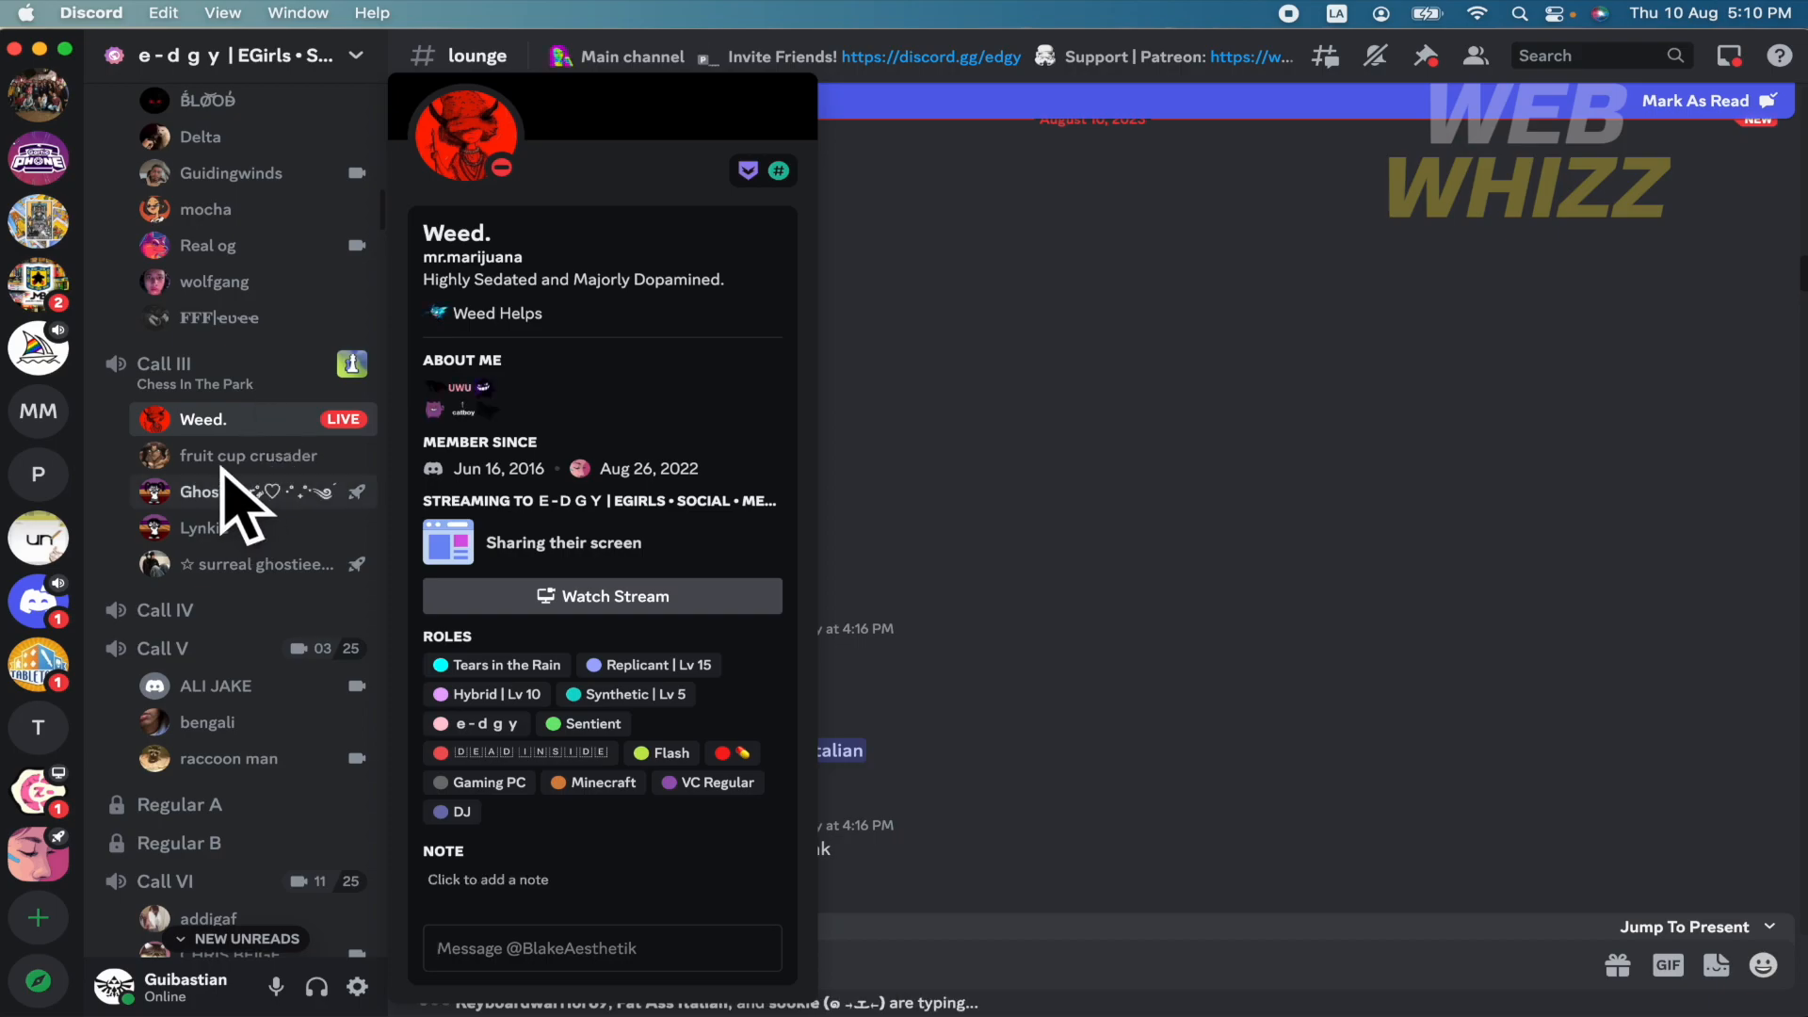
click(248, 454)
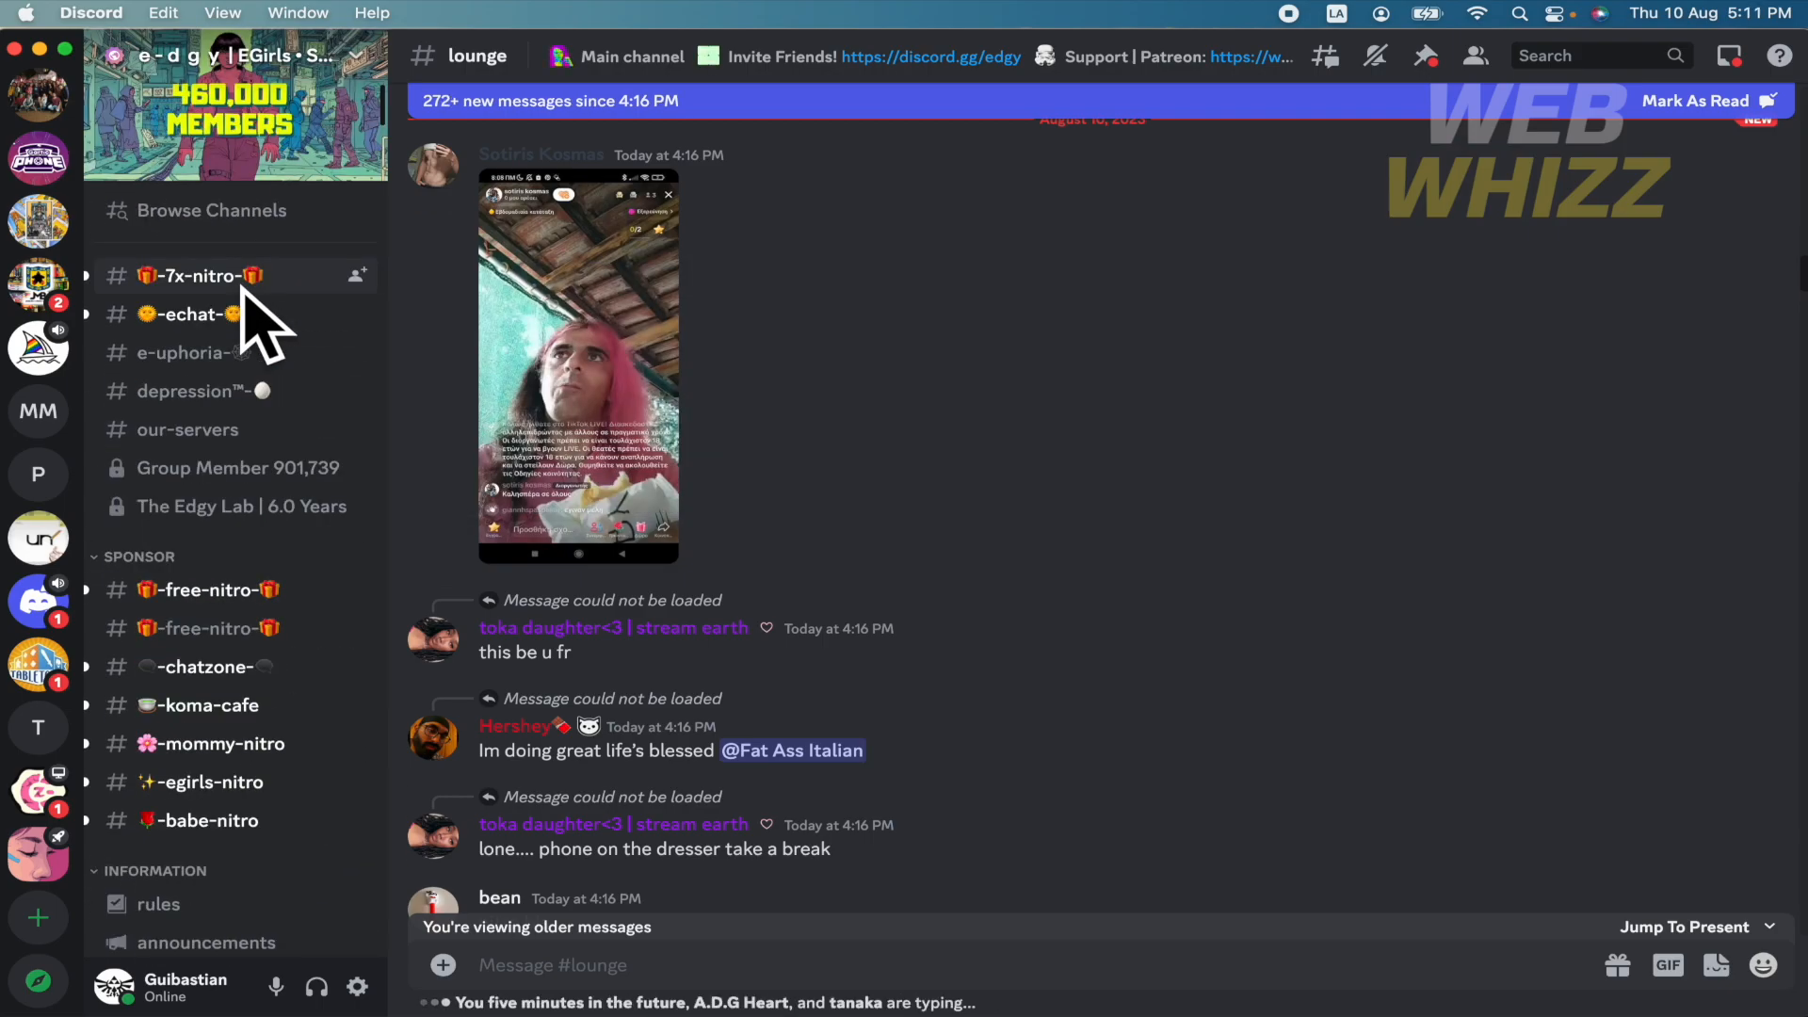
mouse_move(891, 348)
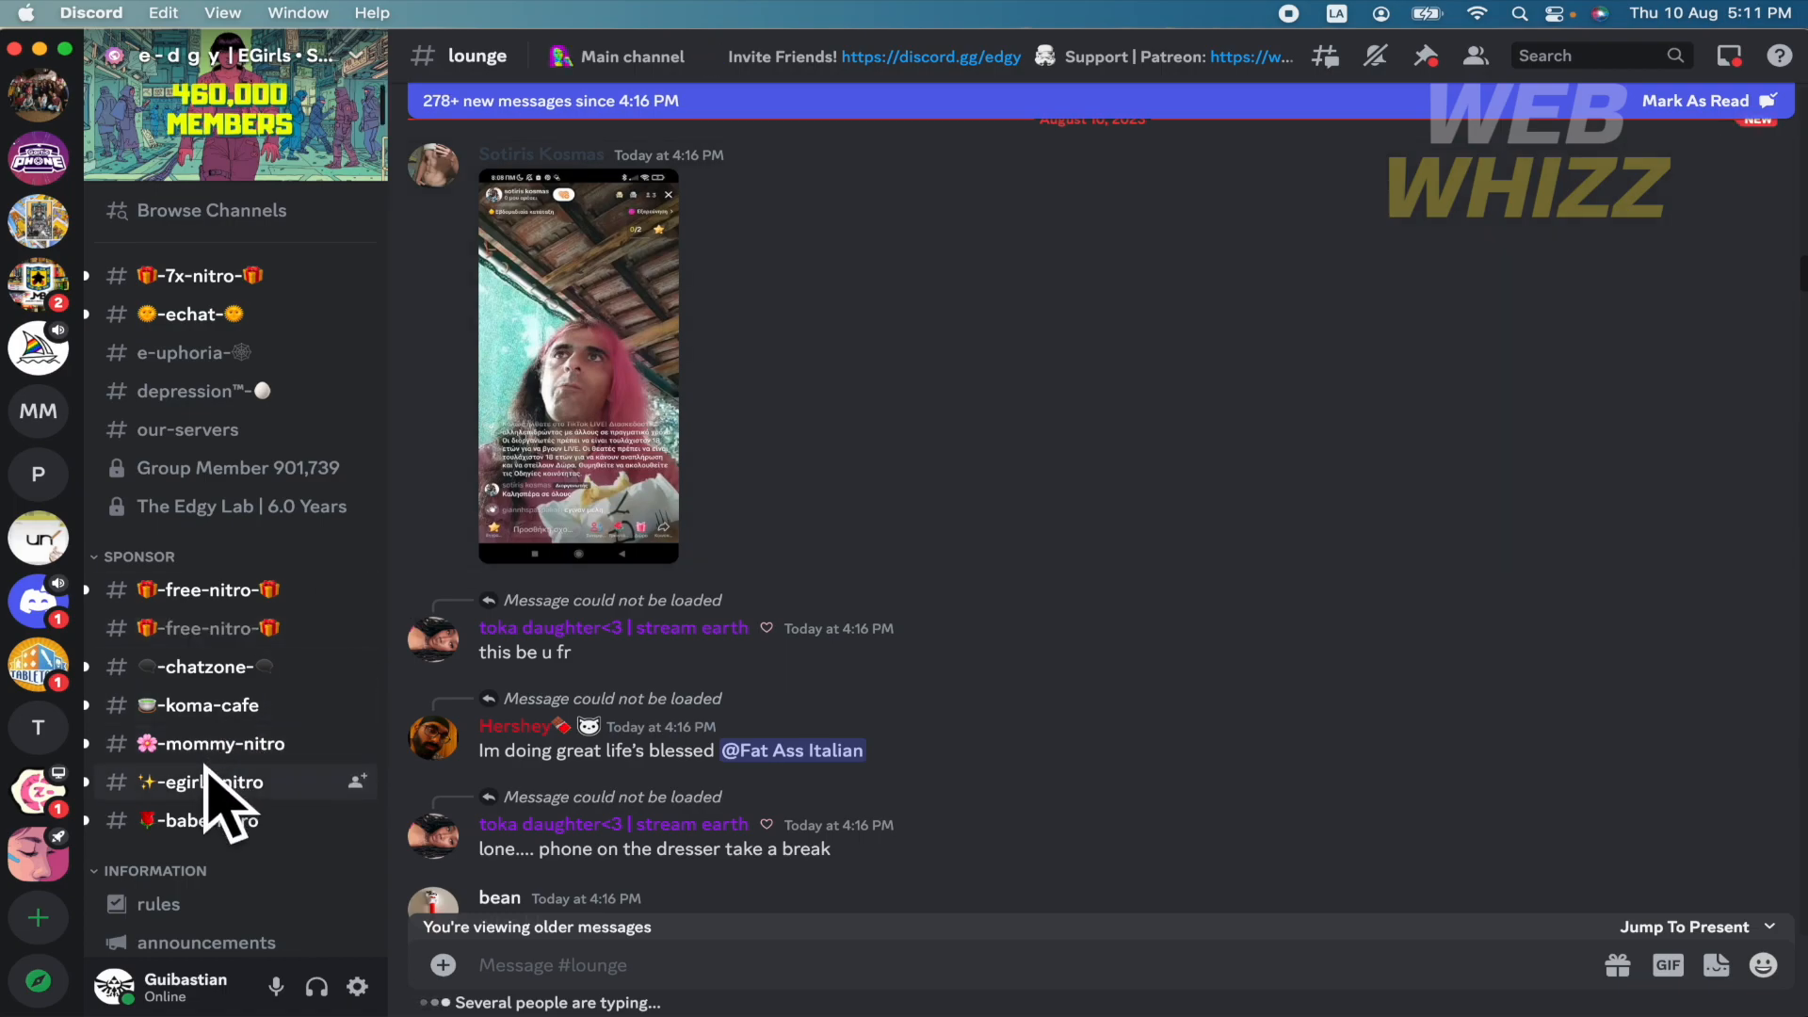
mouse_move(462, 154)
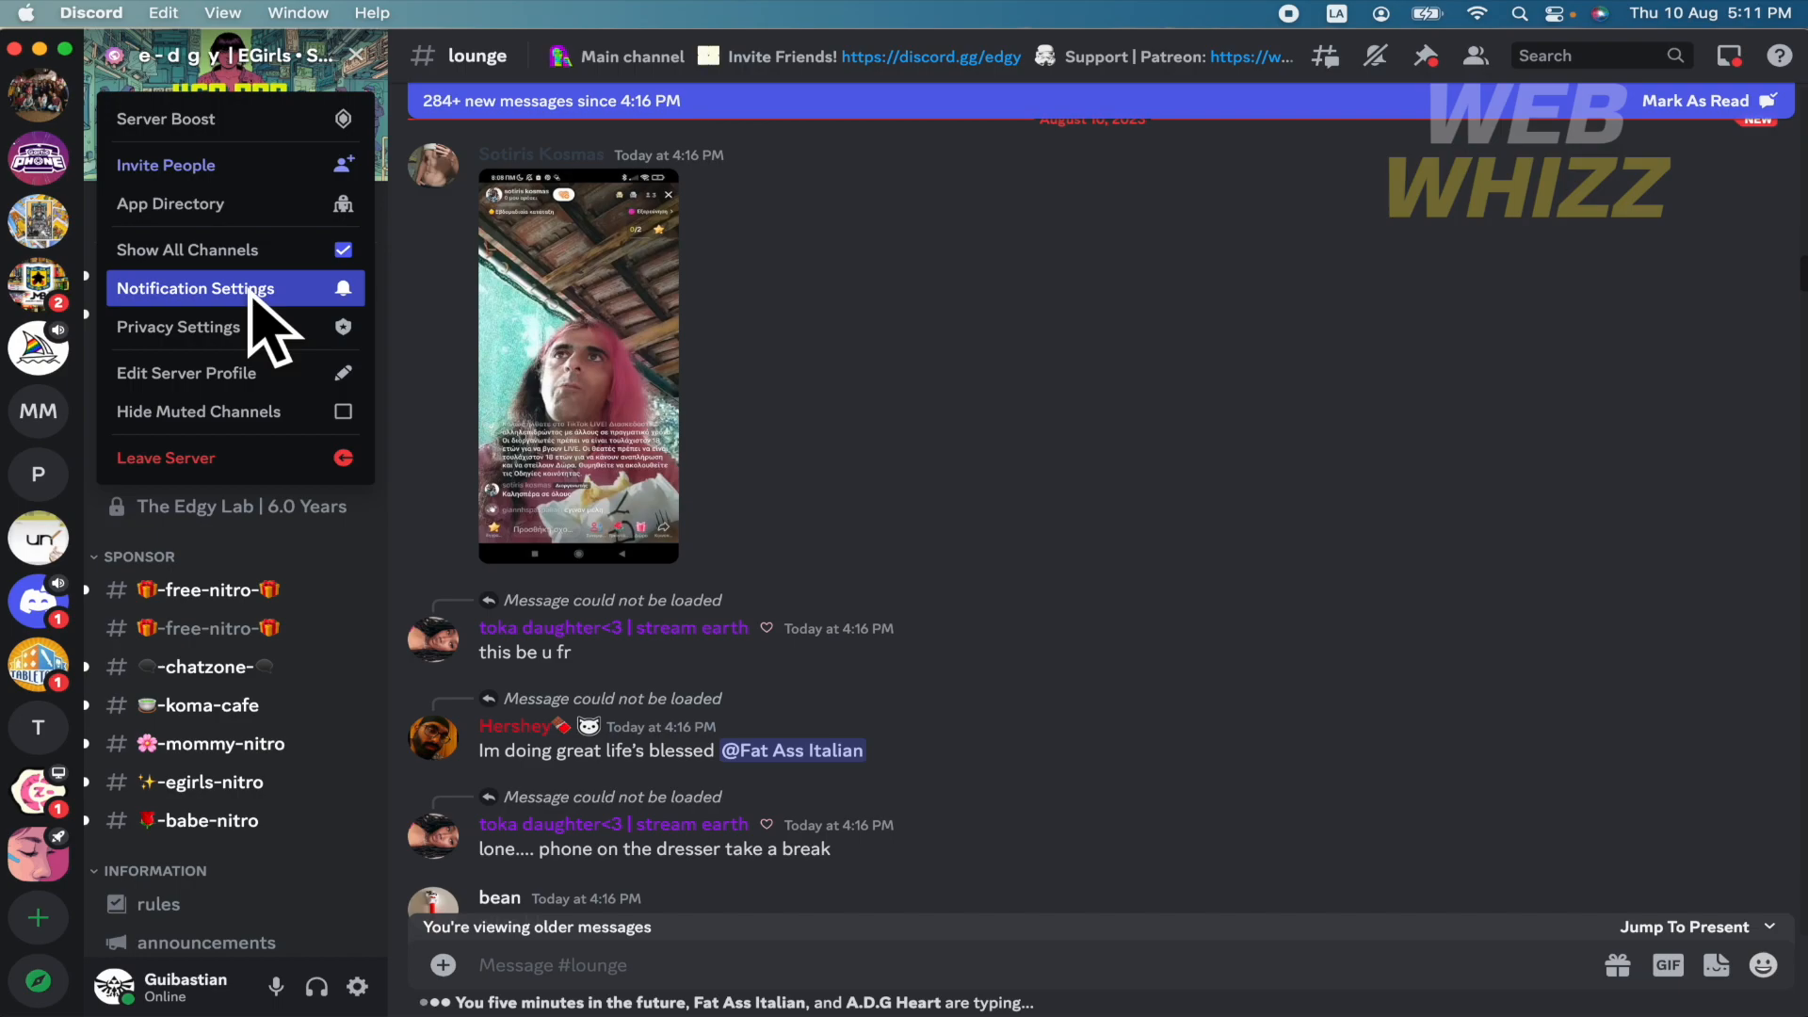
Step: In the server's Notification Settings, change the notification level to Nothing
click(194, 288)
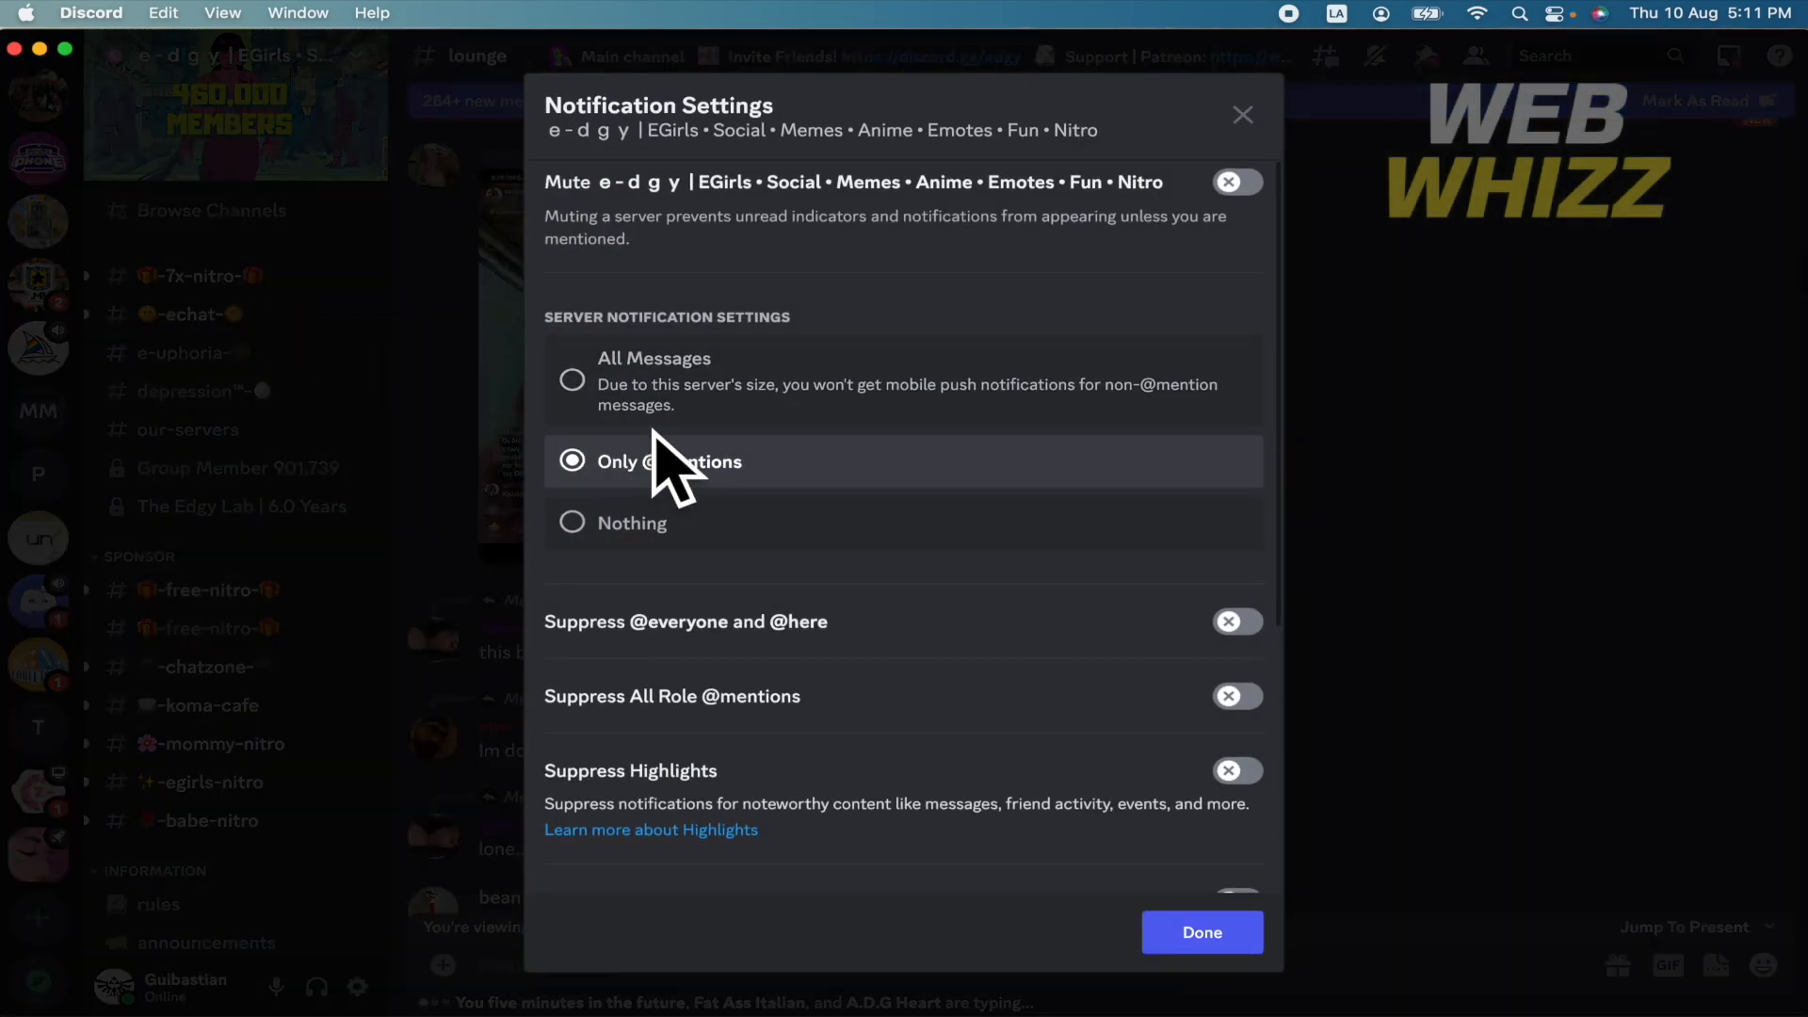
click(570, 380)
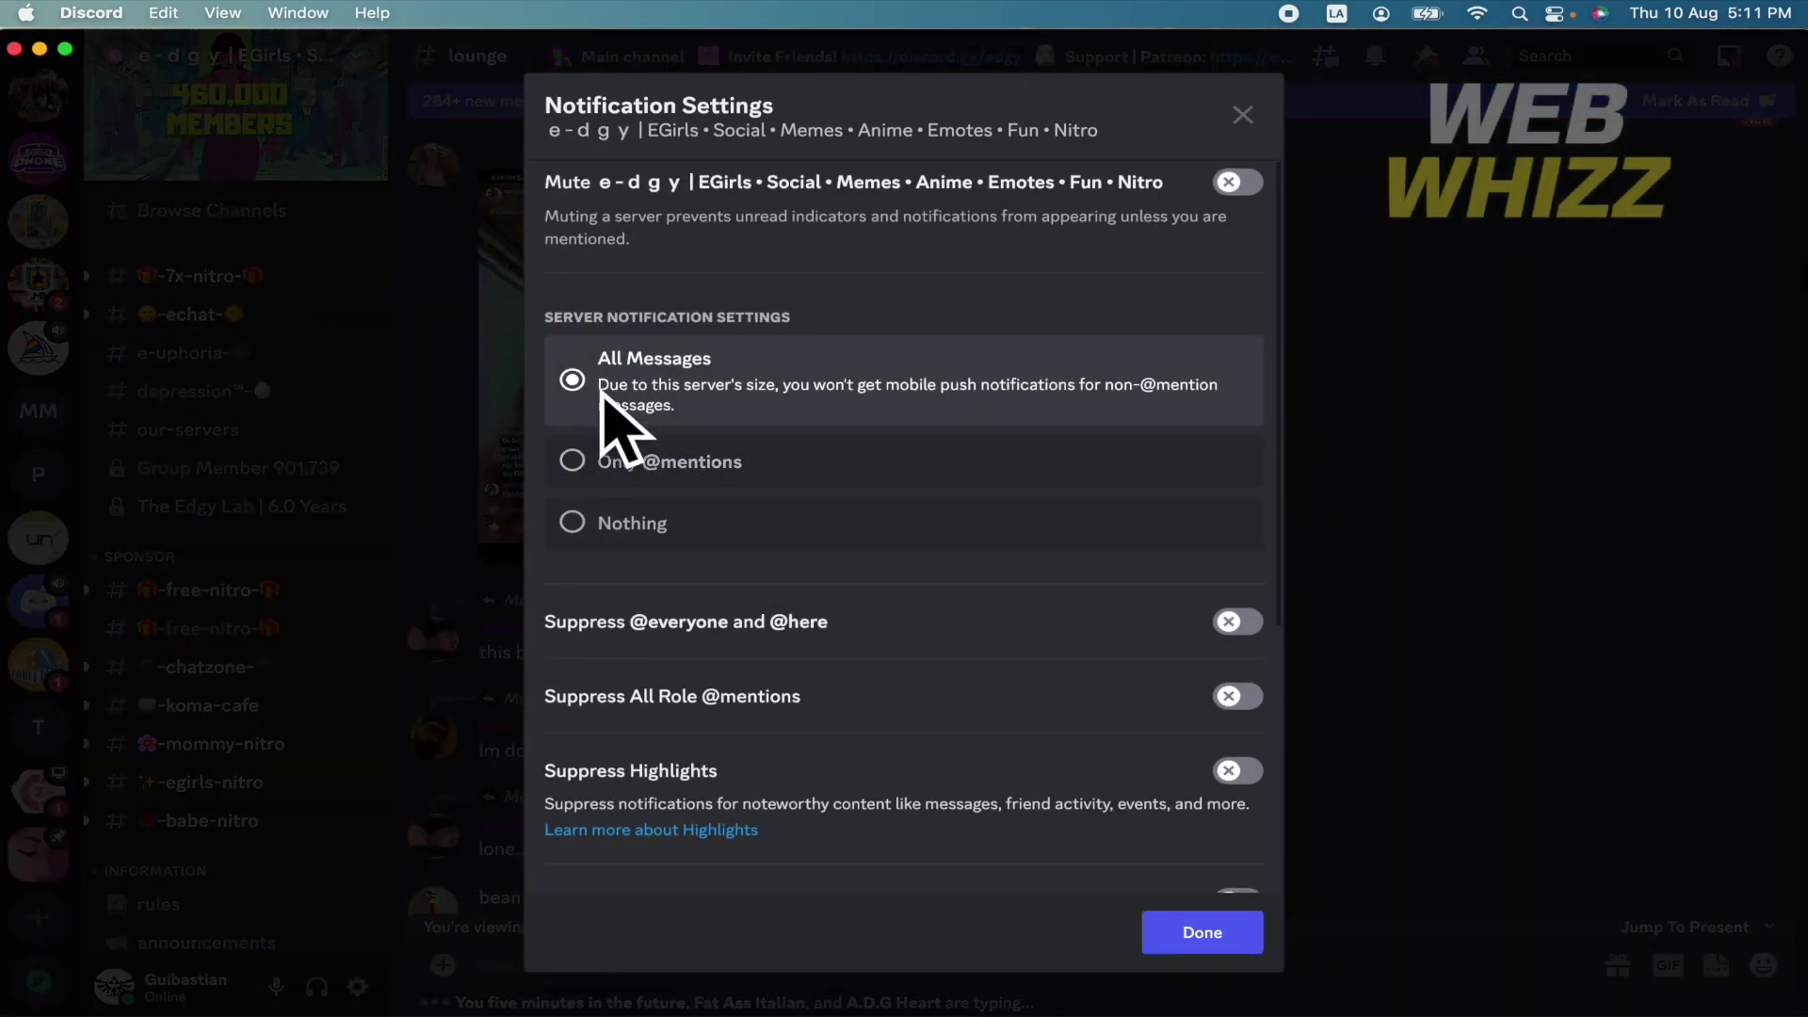
click(570, 524)
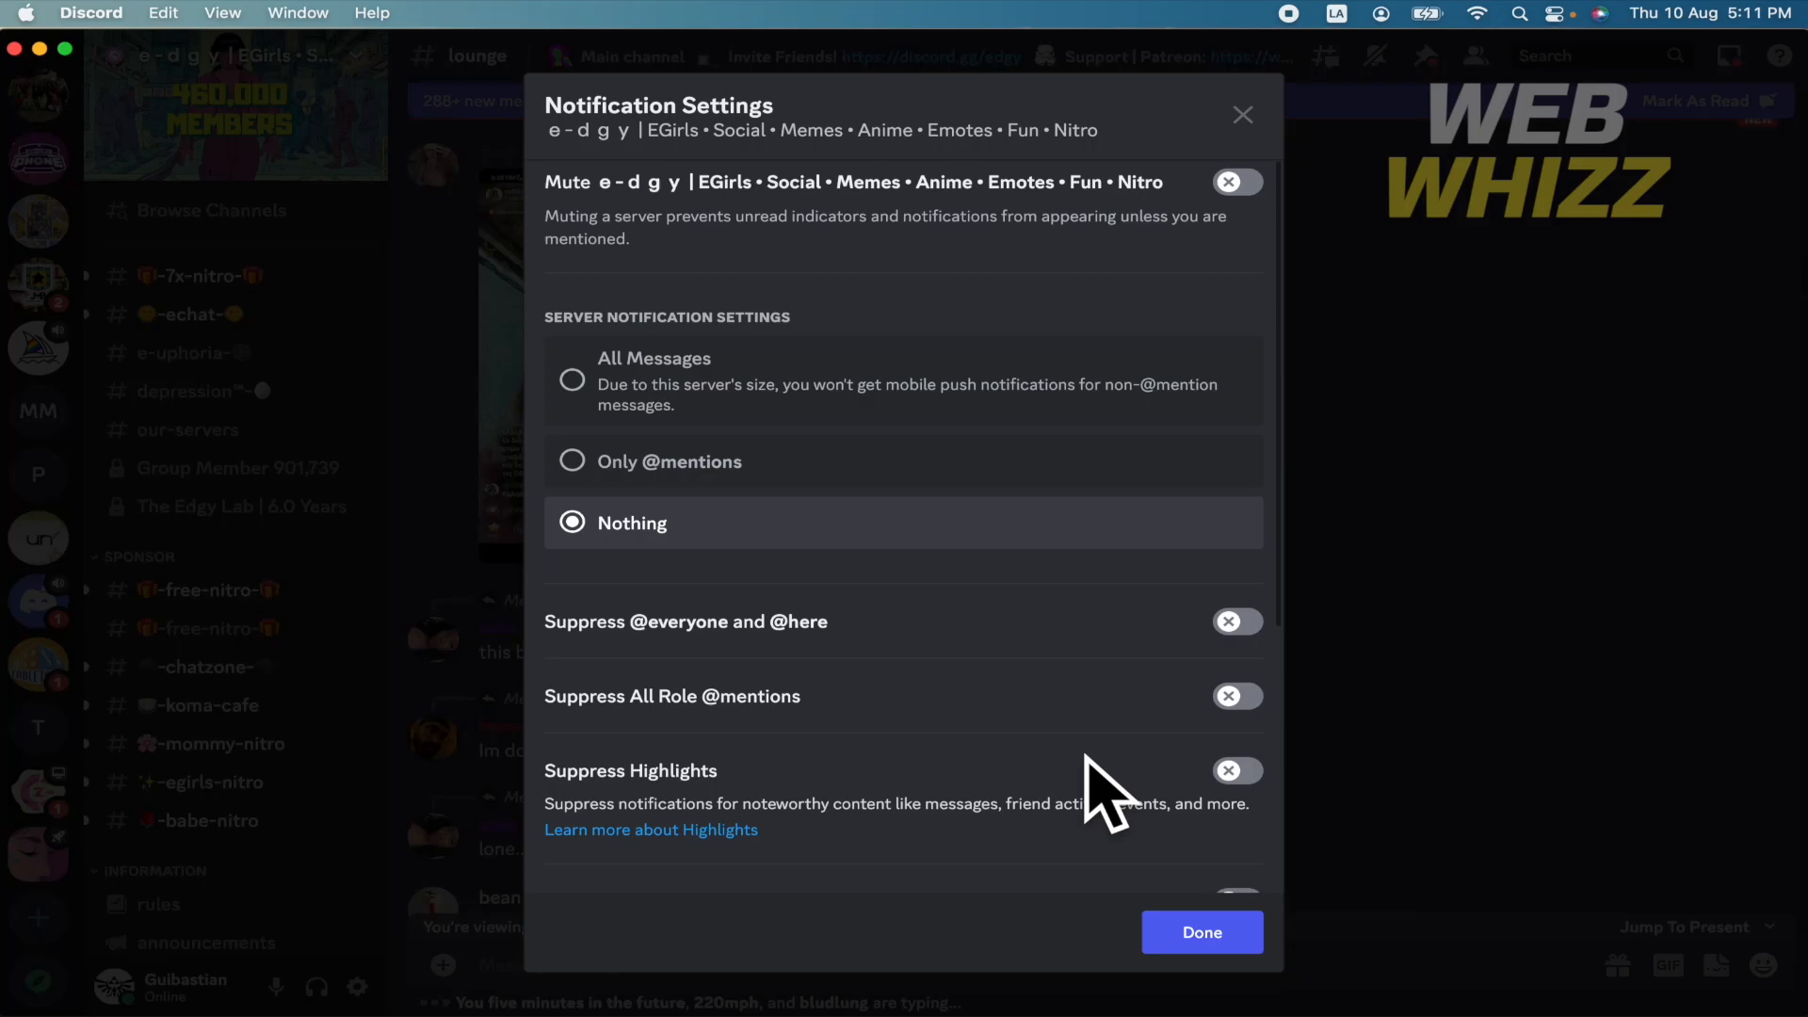
Step: Toggle off Mobile Push Notifications and confirm with Done
scroll(down, 3)
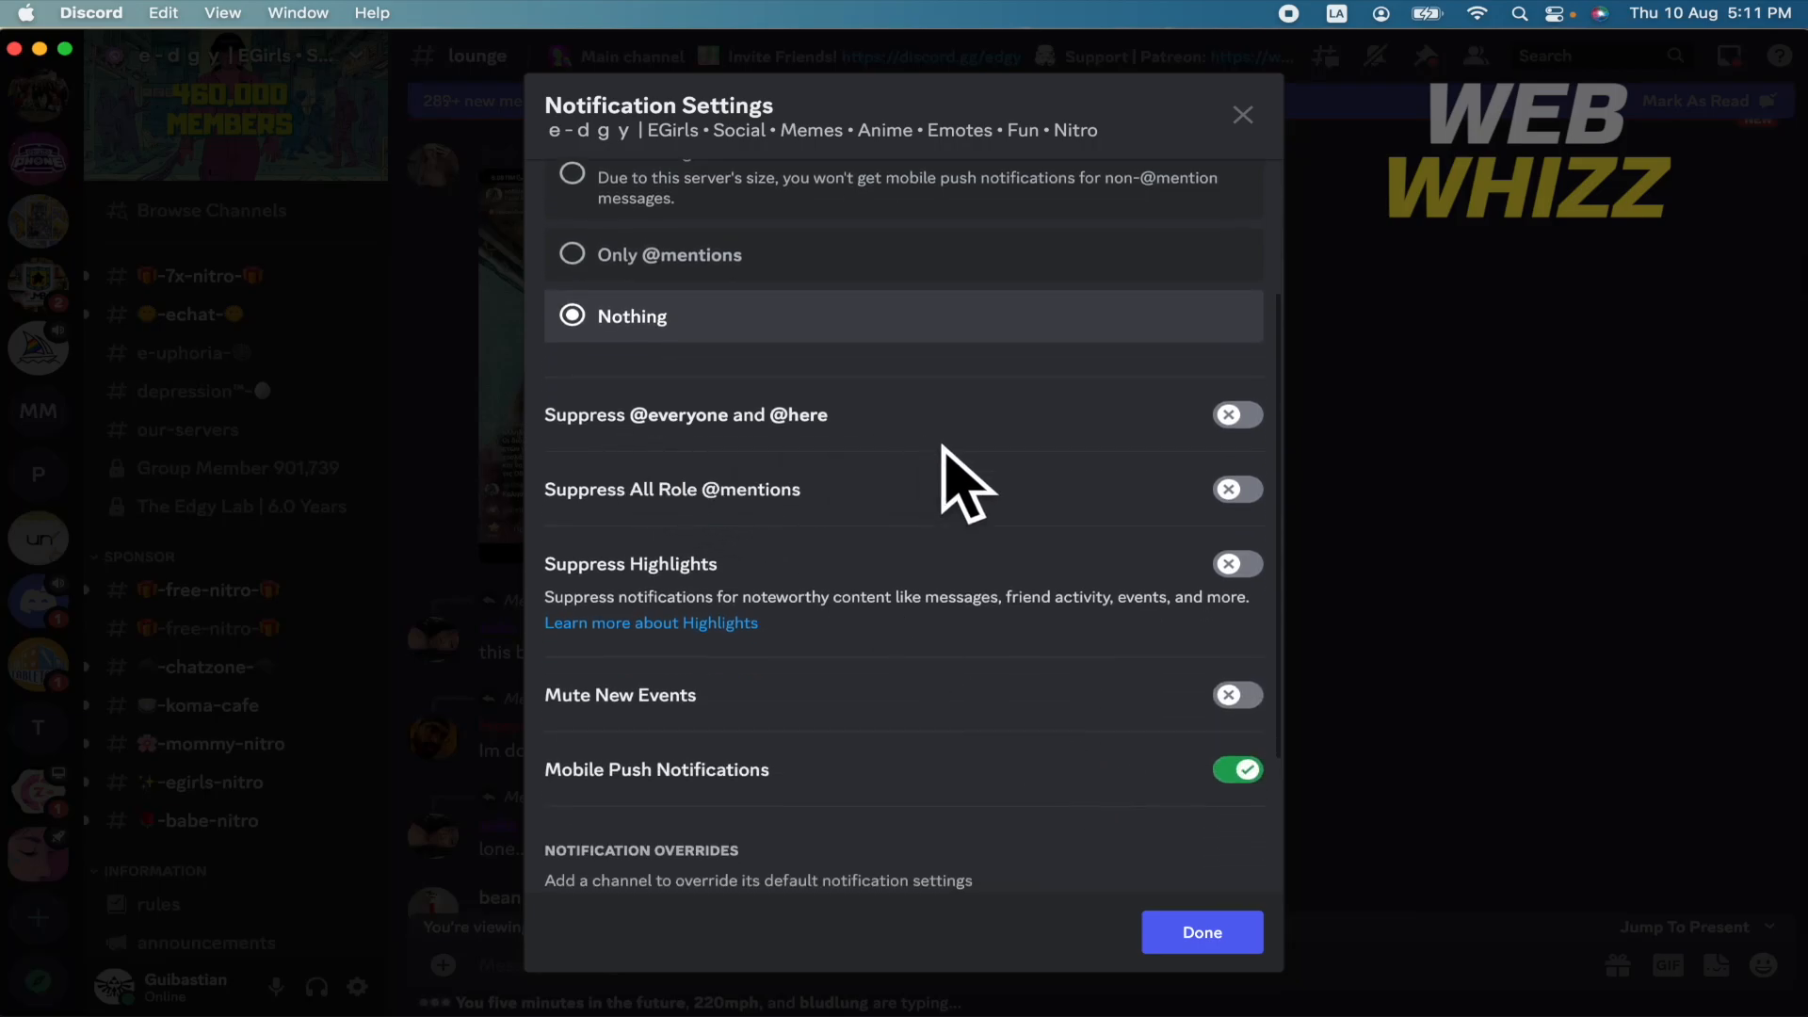
scroll(down, 3)
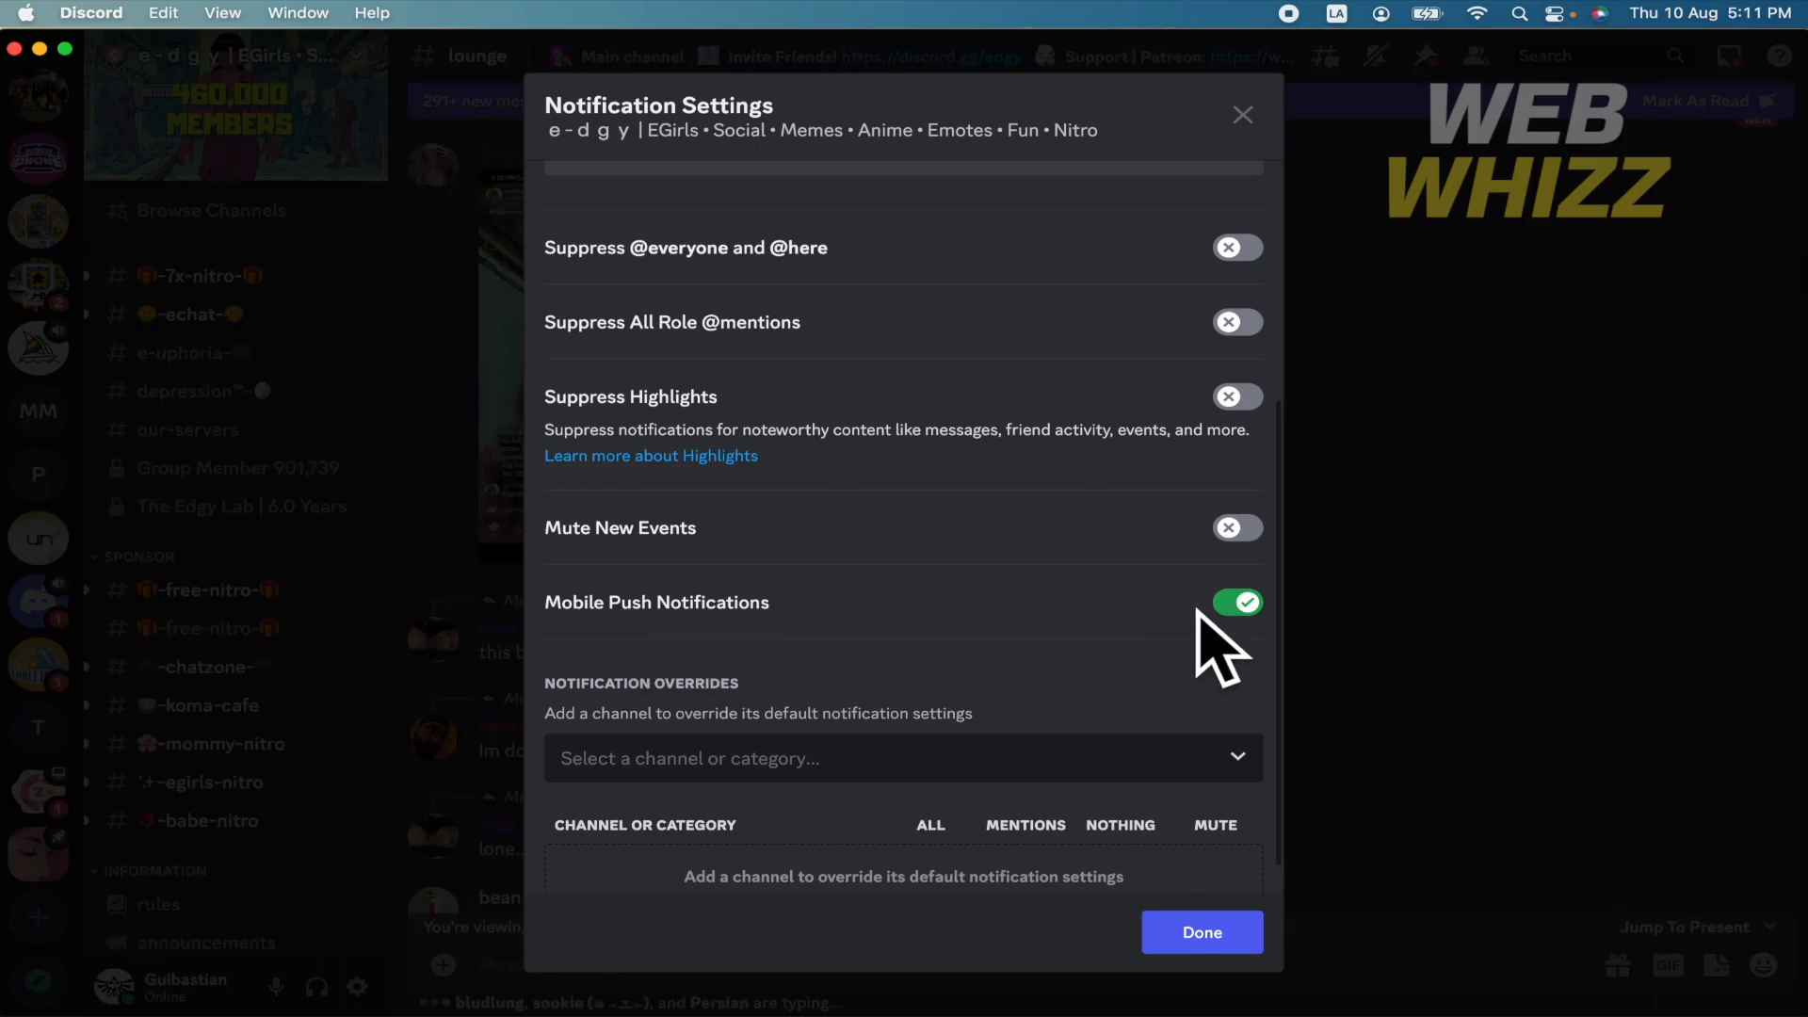
click(1237, 602)
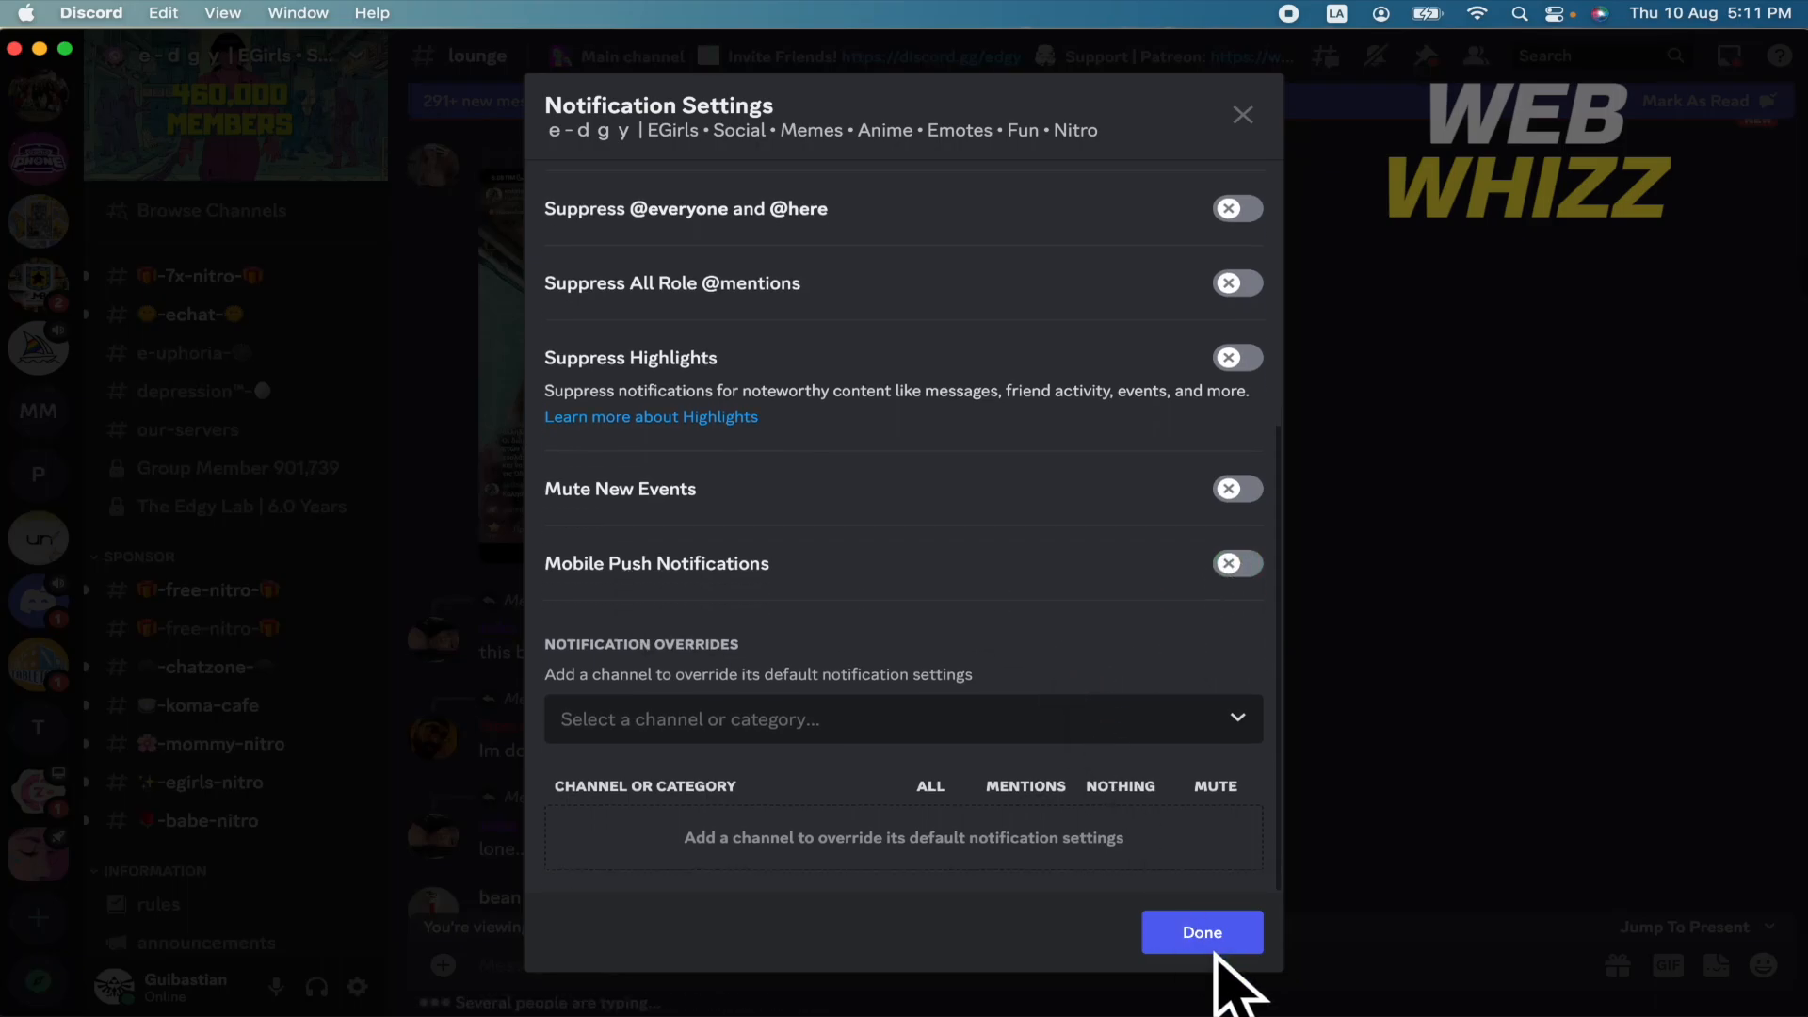
click(1201, 932)
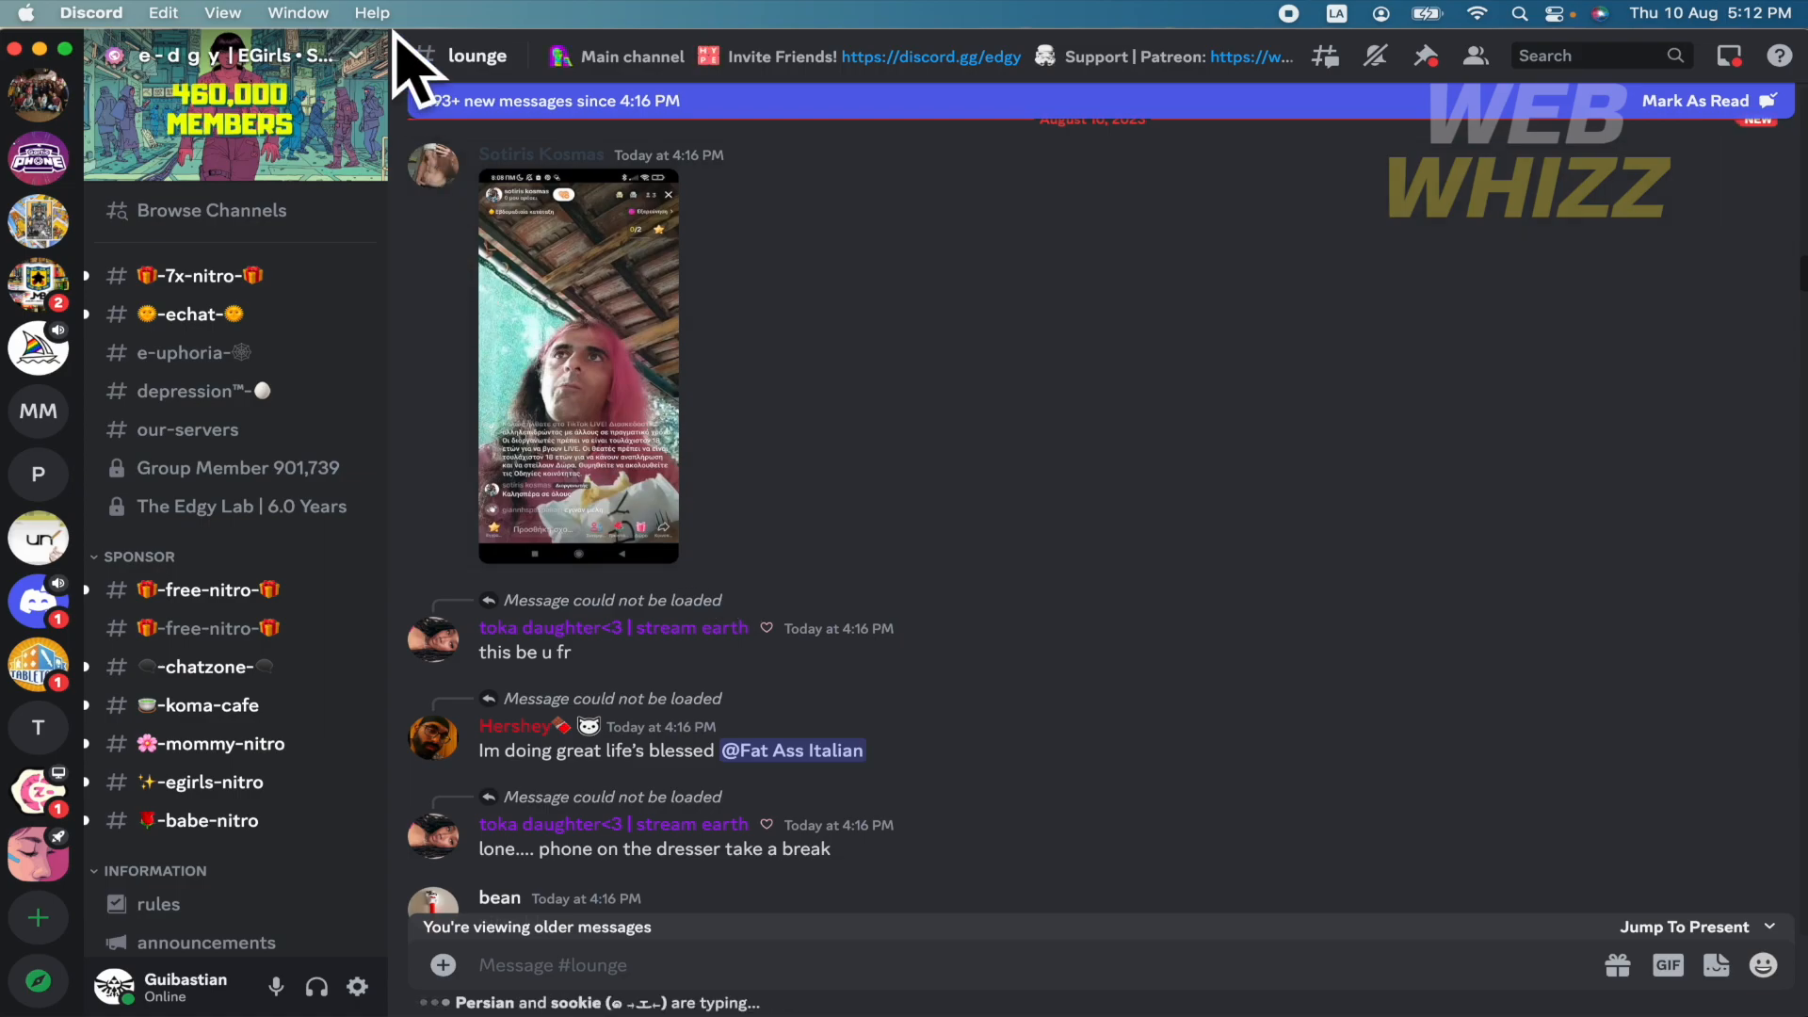
click(236, 54)
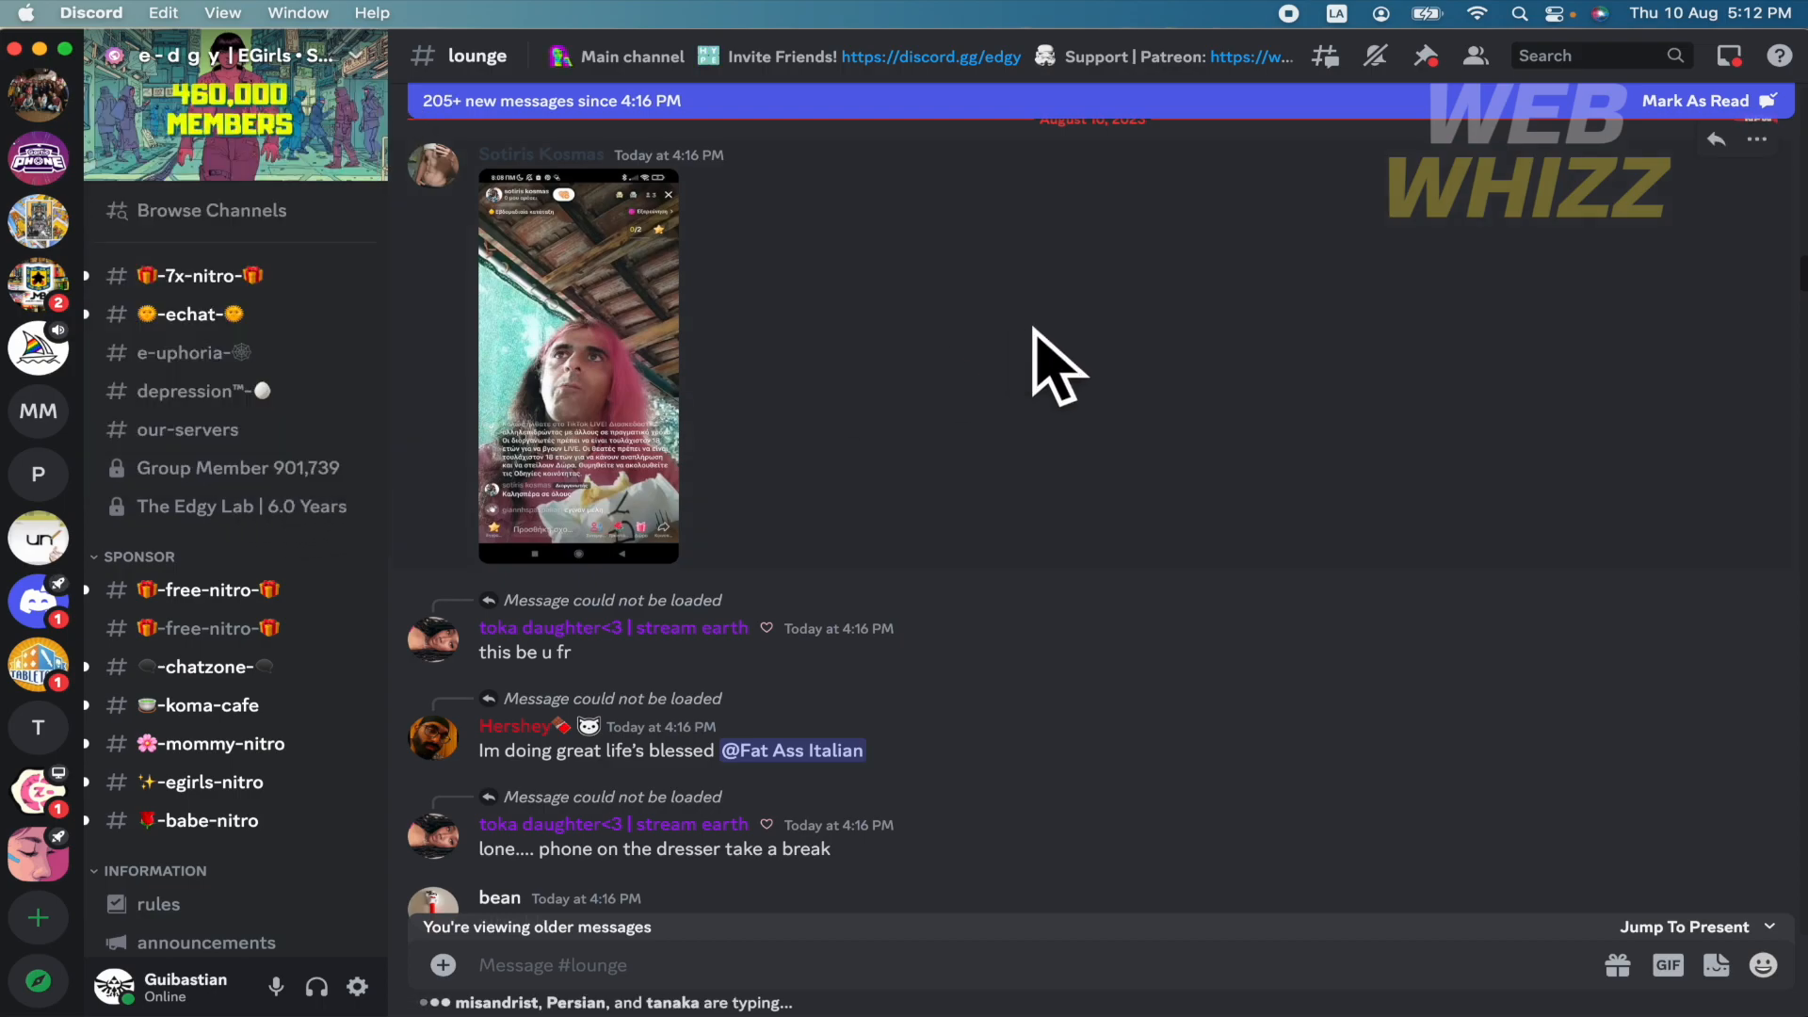
mouse_move(979, 493)
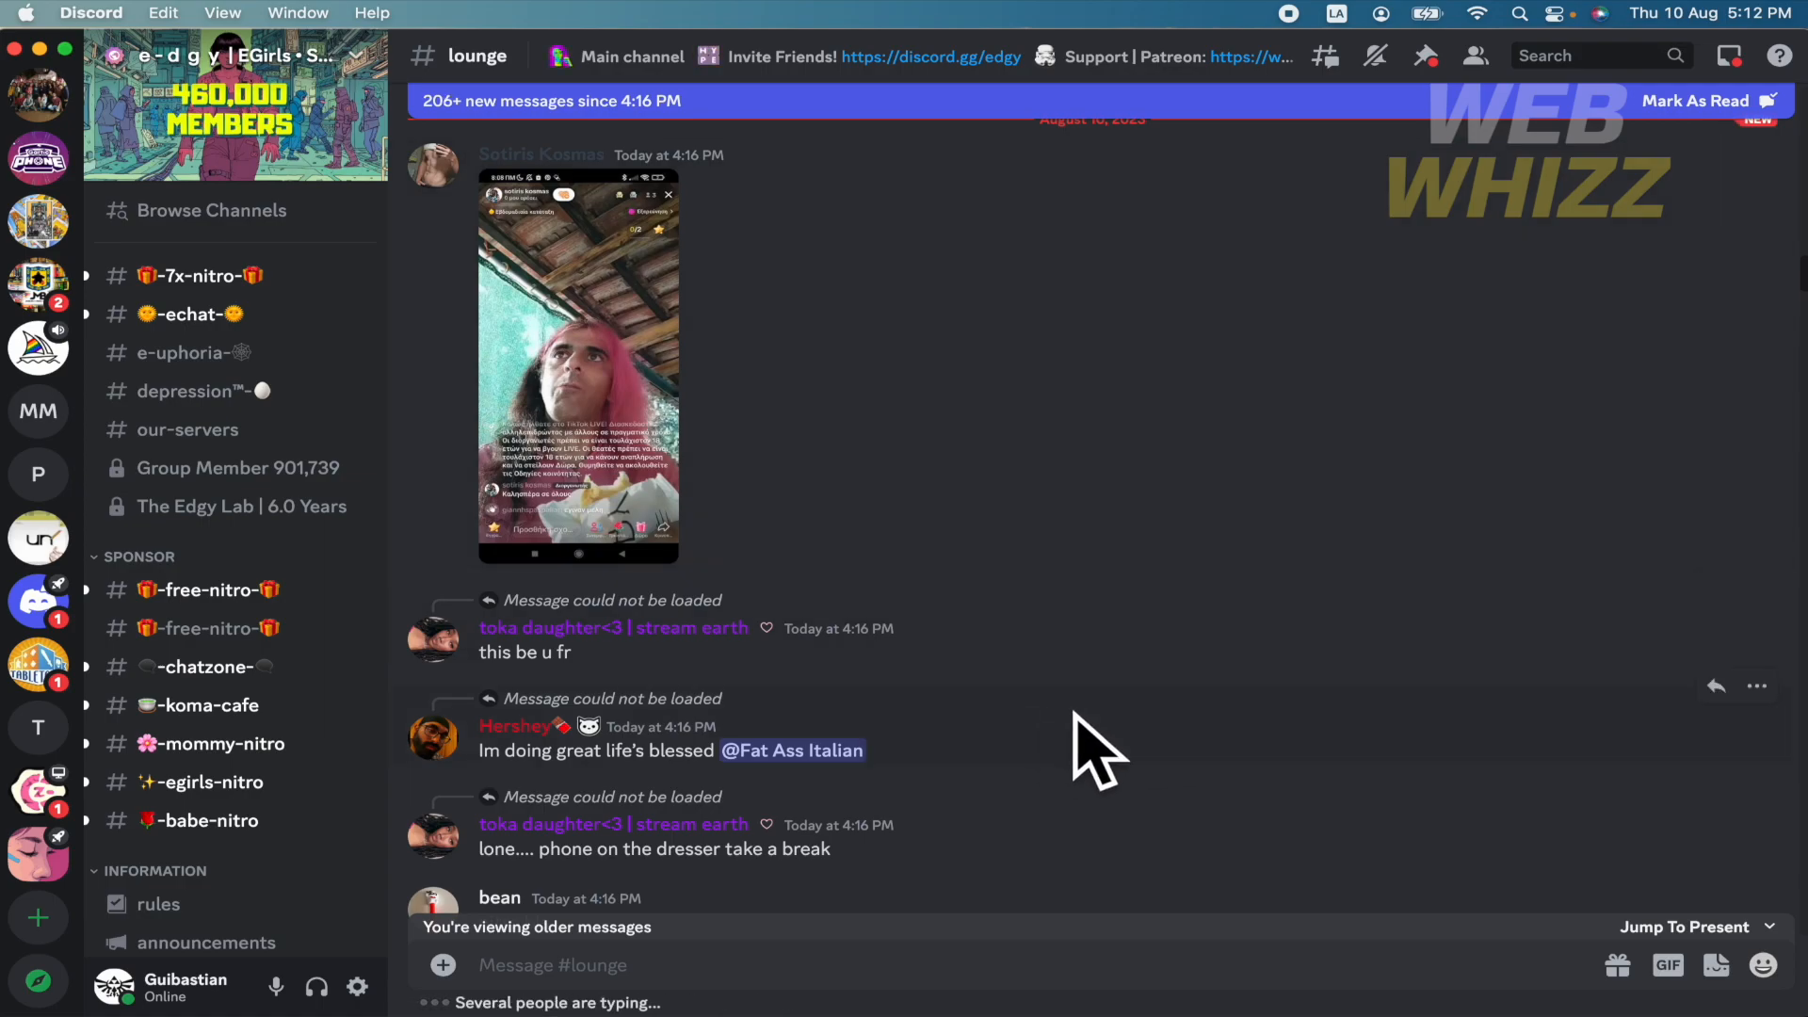
mouse_move(1220, 716)
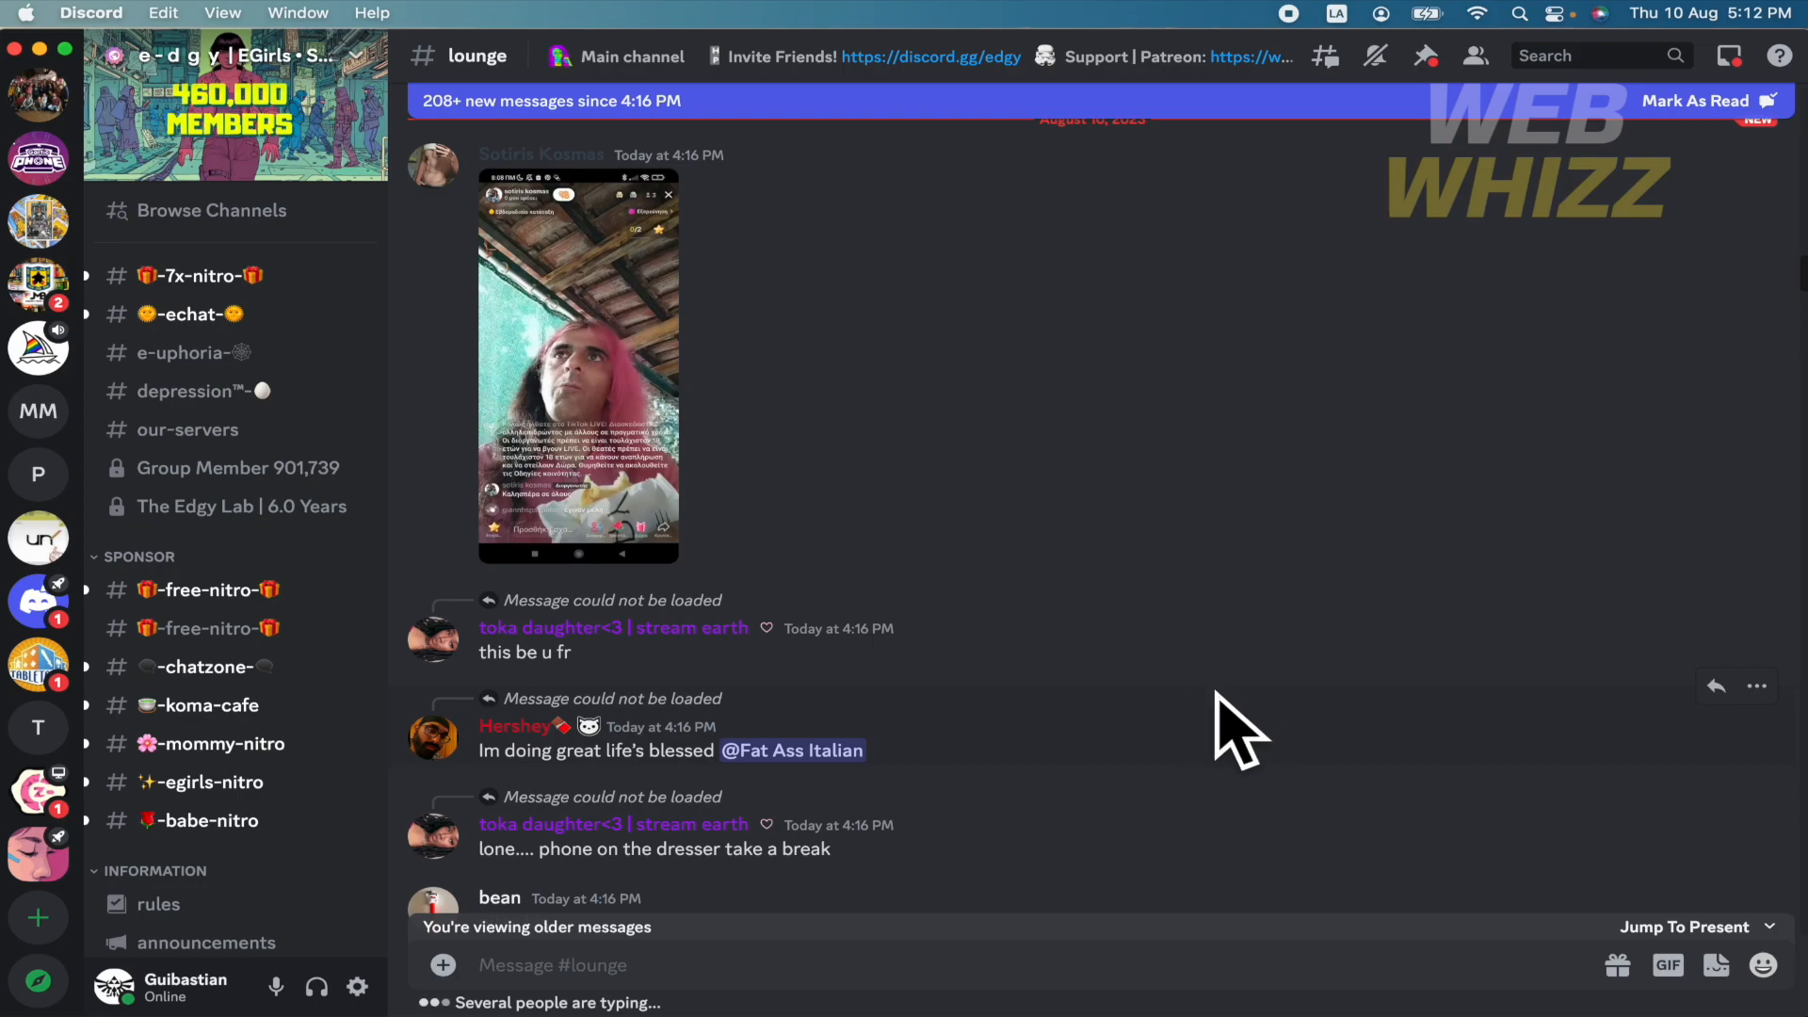
scroll(down, 3)
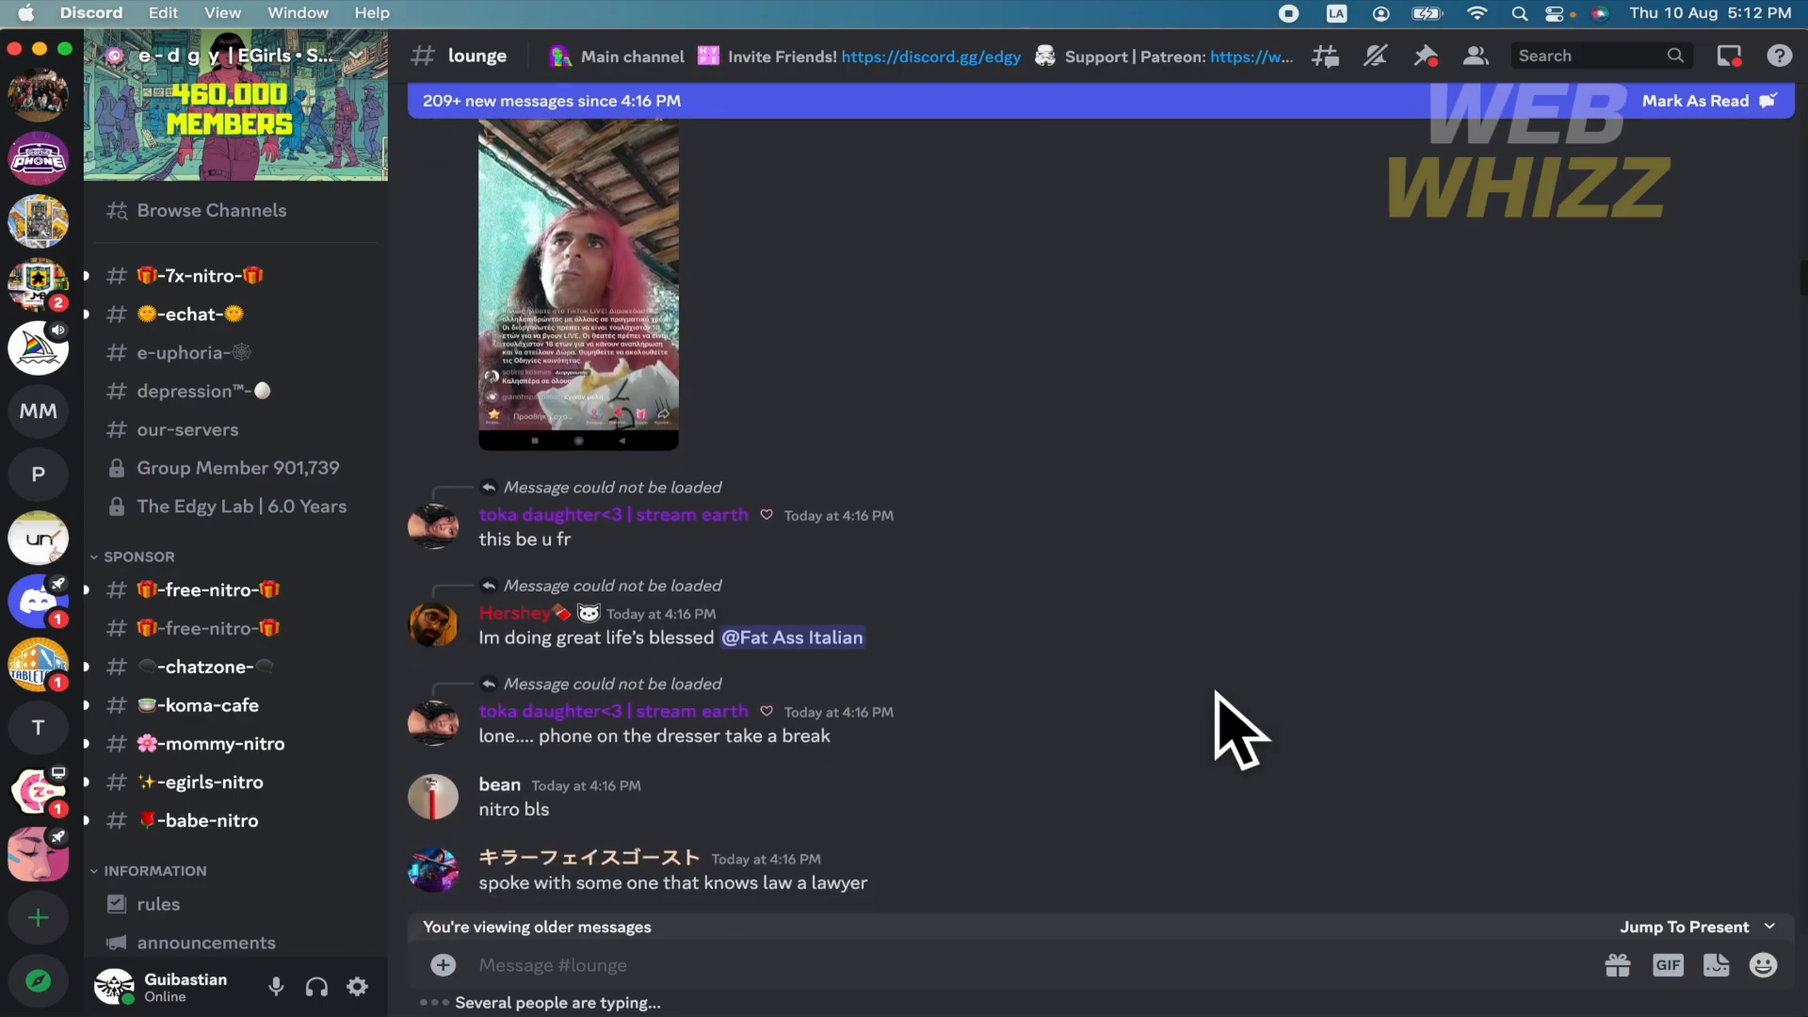